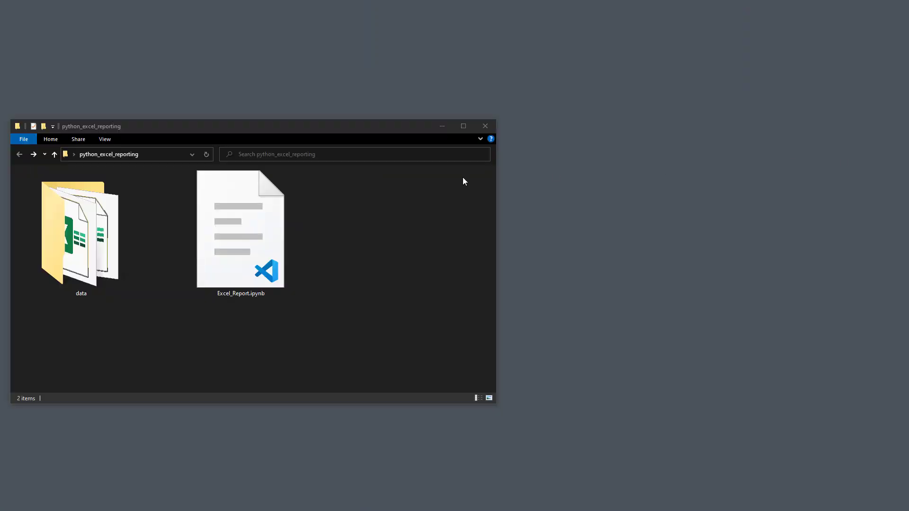
Open the data folder to reveal data1.xlsx, data2.xlsx and data3.xlsx.
{"action": "double_click", "coordinate": [81, 232]}
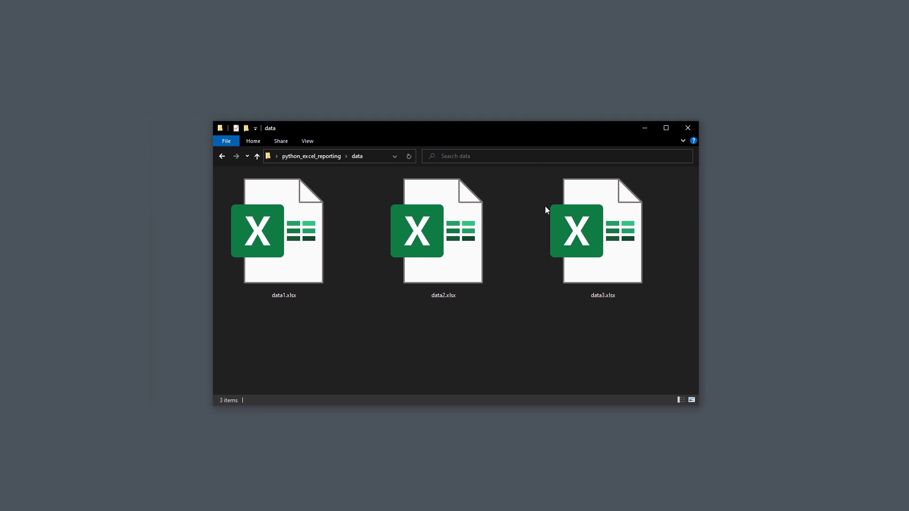
{"action": "left_click", "coordinate": [256, 156]}
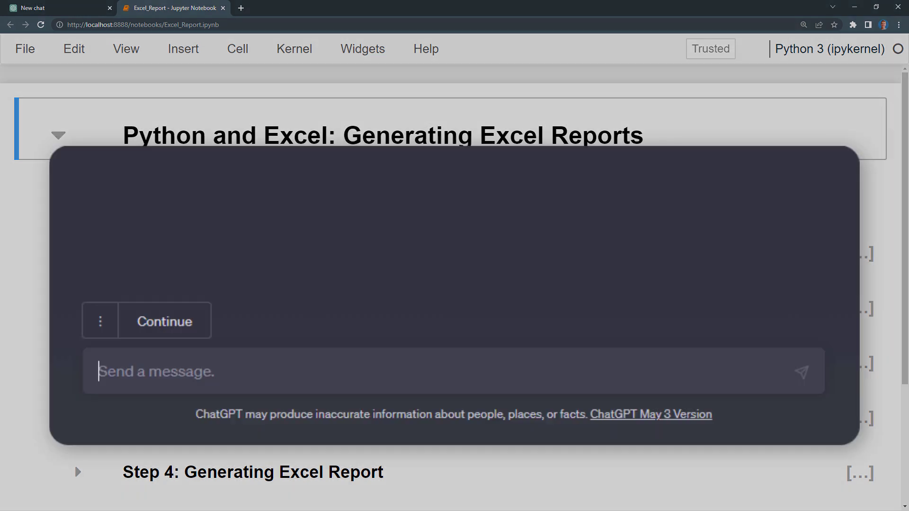
{"action": "type", "text": "As a data analyst, I need your help with Python. Write a Python script using pandas to combine data from multiple Excel spreadsheets located in the \"data"}
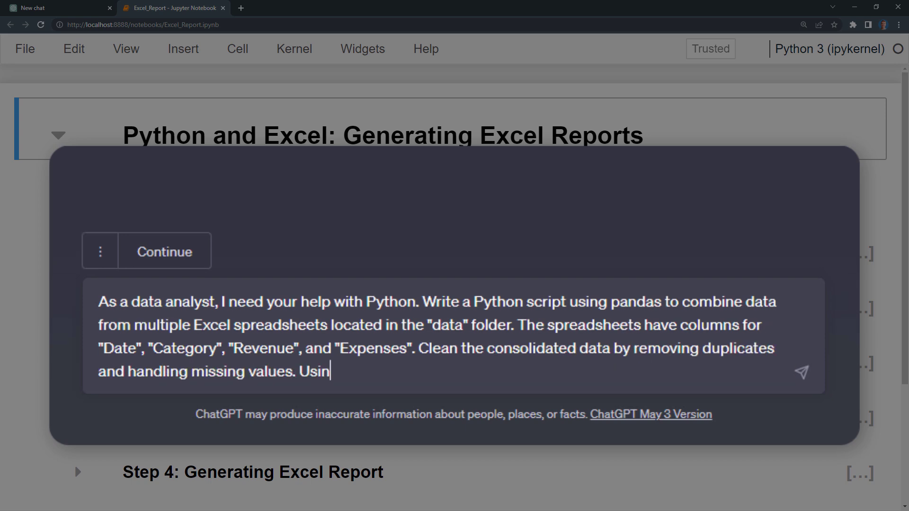
{"action": "type", "text": "g the cleaned data, calculate the total revenue, expenses, and profit for each category. Create an Excel report with a chart representing the total revenue, expenses, and profit by category"}
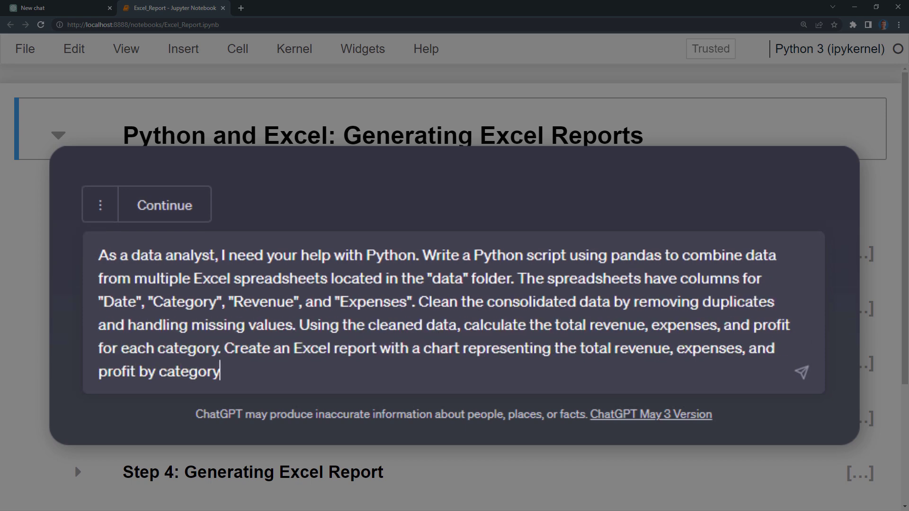
{"action": "type", "text": "using xlsxwriter"}
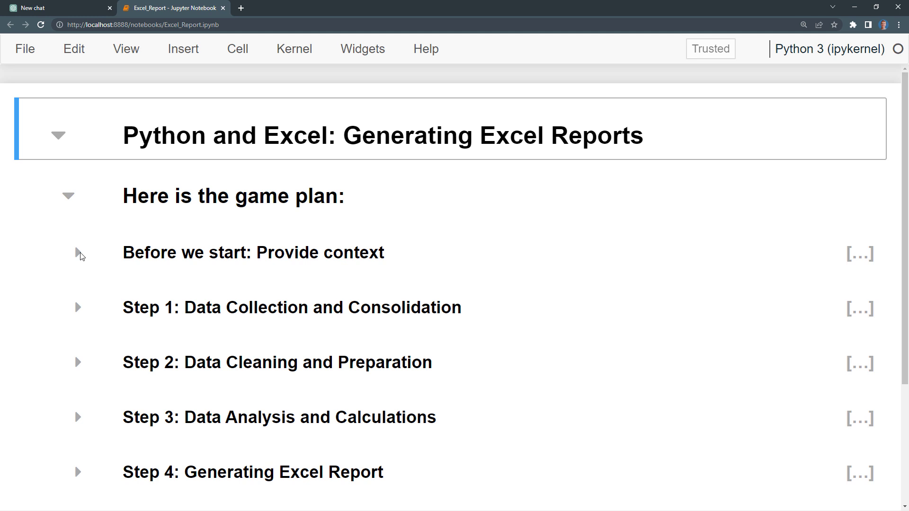
Expand the 'Provide context' section to show the data-analyst role prompt.
{"action": "left_click", "coordinate": [77, 253]}
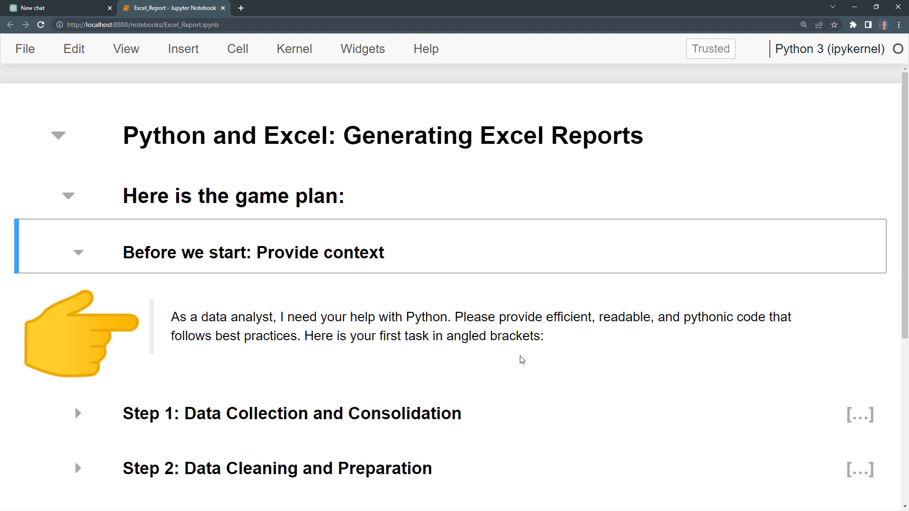
{"action": "mouse_move", "coordinate": [552, 349]}
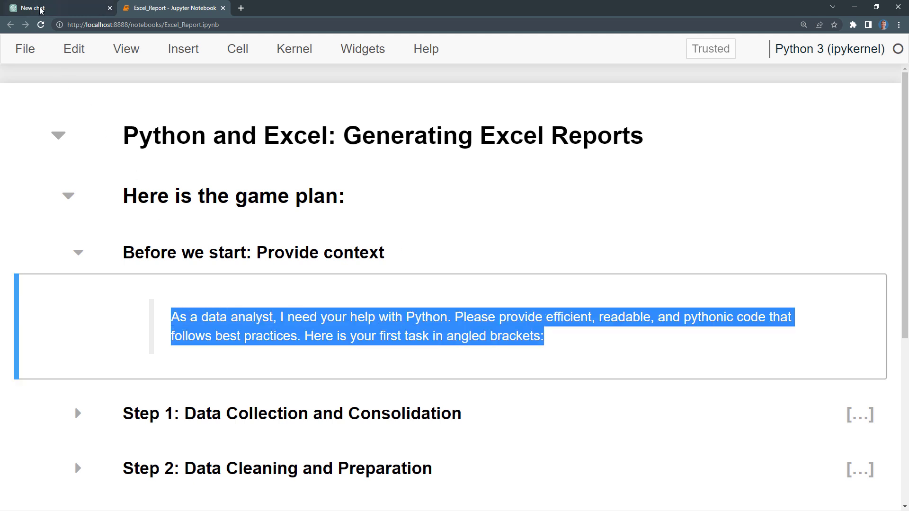
Send ChatGPT the context plus the Step 1 task: a pandas script combining multiple Excel spreadsheets.
{"action": "left_click", "coordinate": [55, 8]}
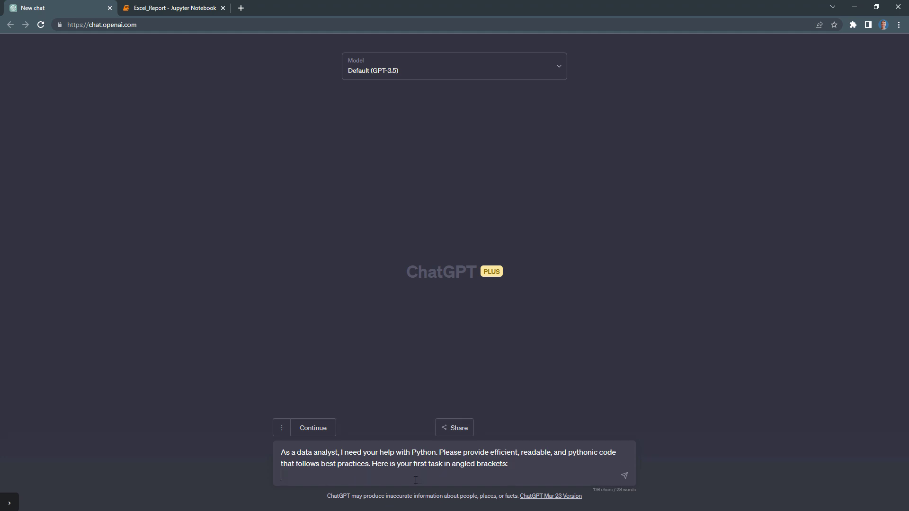
{"action": "type", "text": "<>"}
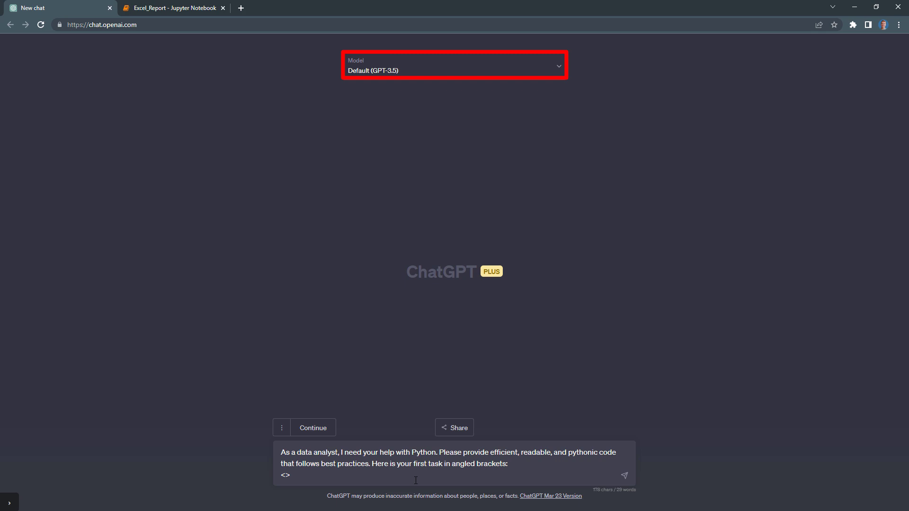
{"action": "left_click", "coordinate": [171, 7]}
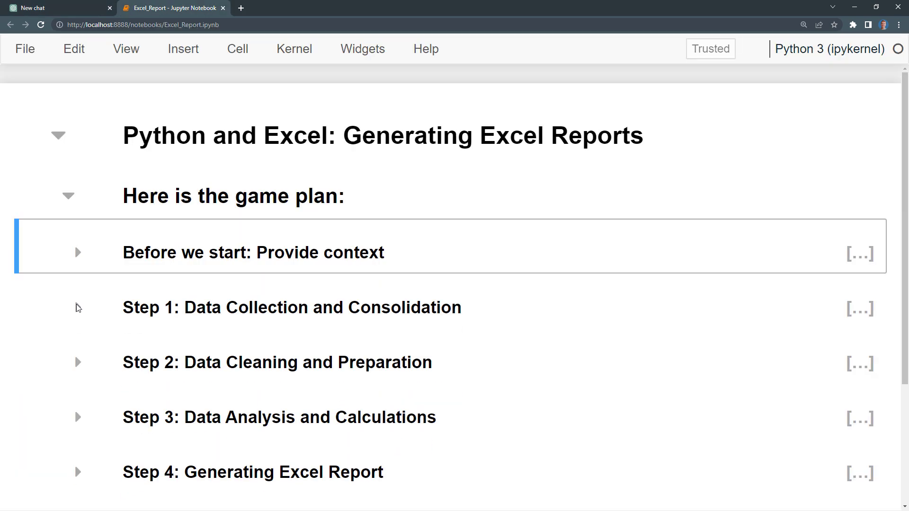
{"action": "left_click", "coordinate": [78, 307]}
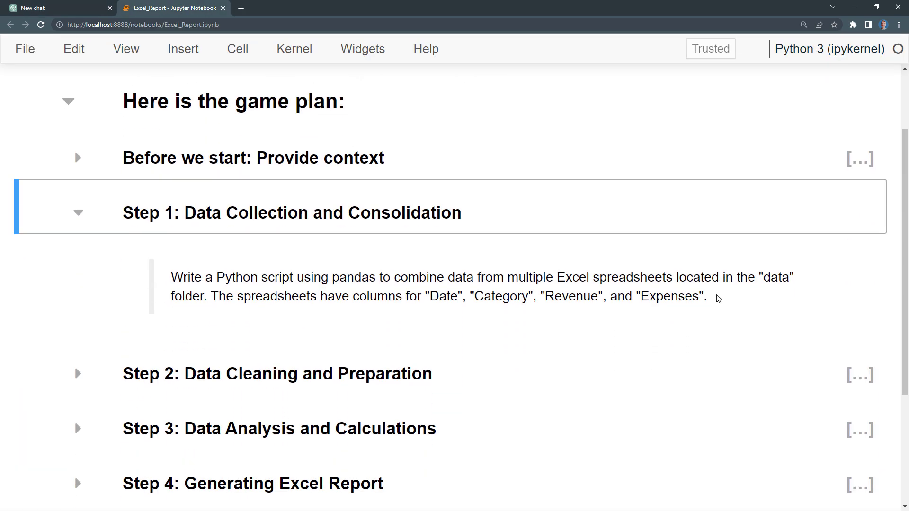
{"action": "left_click", "coordinate": [54, 8]}
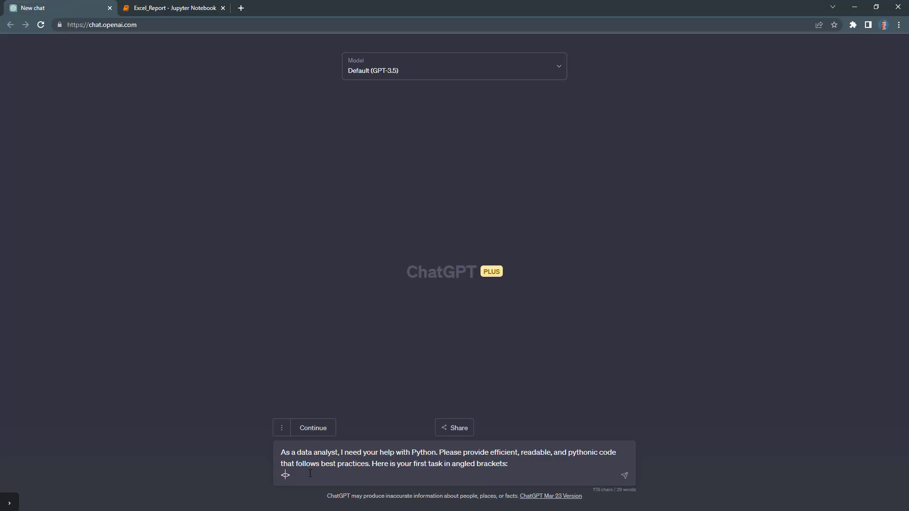
{"action": "type", "text": "<Write a Python script using pandas to combine data from multiple Excel spreadsheets located in the \"data\" folder. The spreadsheets have columns for \"Date\", \"Category\", \"Revenue\", and \"Expenses\".>"}
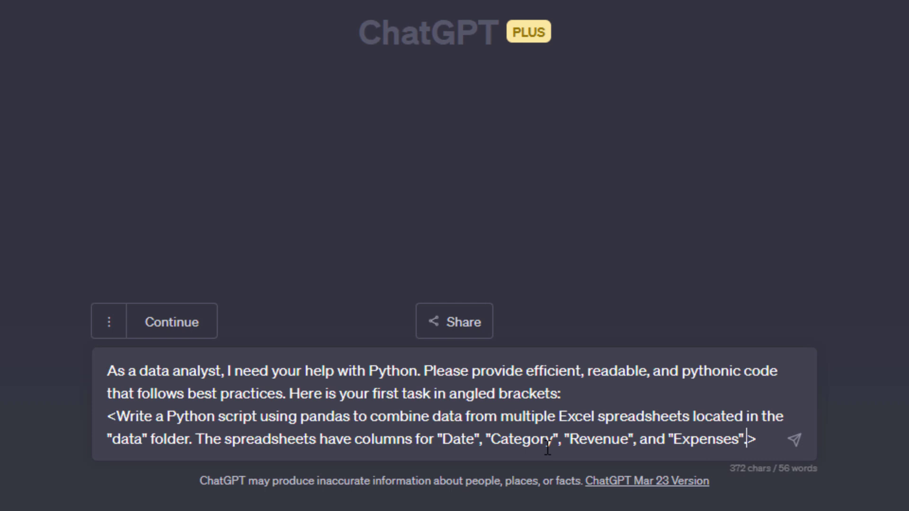
{"action": "left_click", "coordinate": [793, 440]}
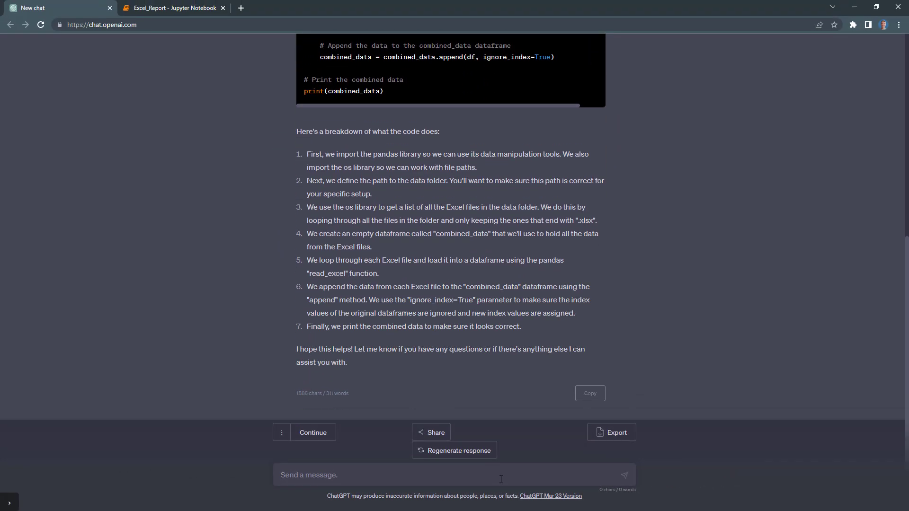
Copy the generated pandas script from the reply and return to the notebook.
{"action": "scroll", "scroll_direction": "up", "scroll_amount": 3}
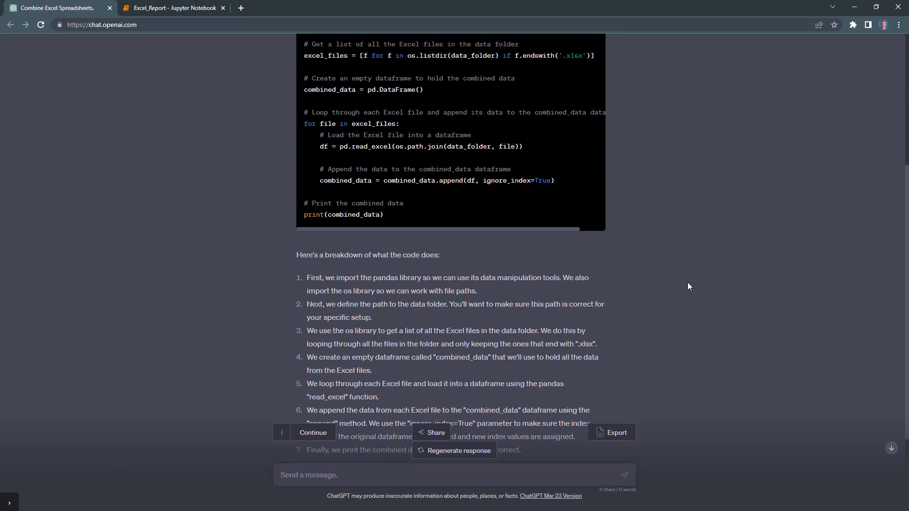
{"action": "scroll", "scroll_direction": "up", "scroll_amount": 3}
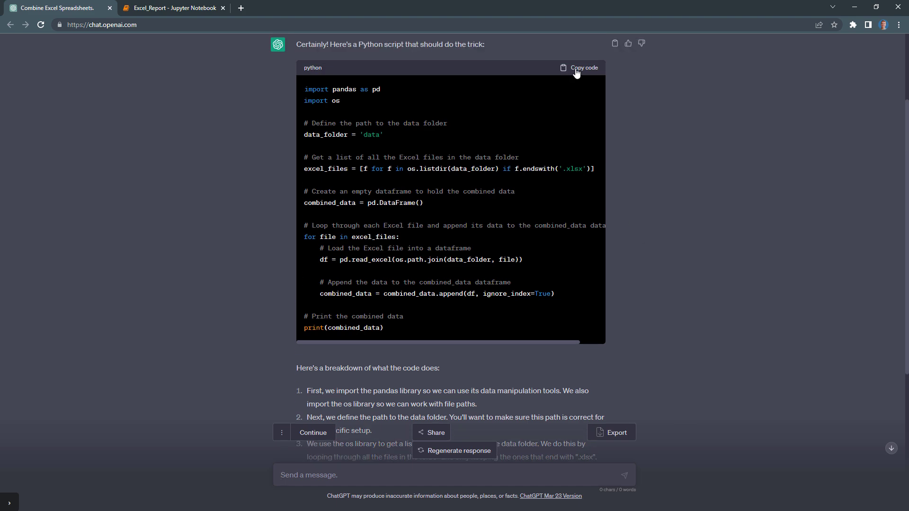
{"action": "left_click", "coordinate": [171, 8]}
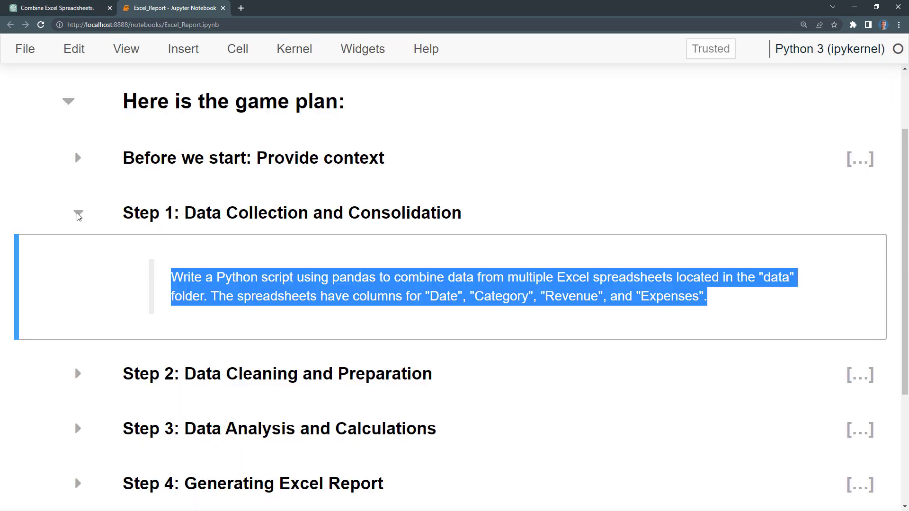
After the combined 15-row output, ask ChatGPT to add a 'Source' column showing each row's file.
{"action": "scroll", "scroll_direction": "down", "scroll_amount": 3}
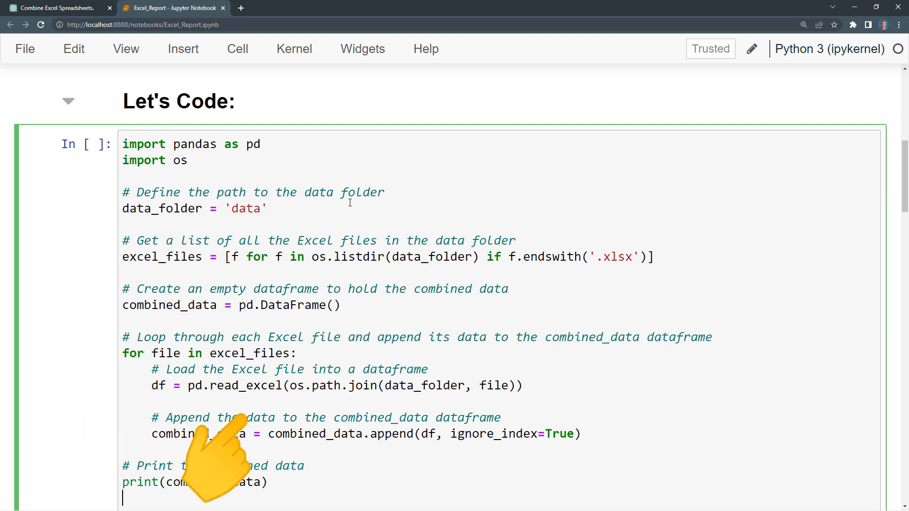
{"action": "mouse_move", "coordinate": [424, 464]}
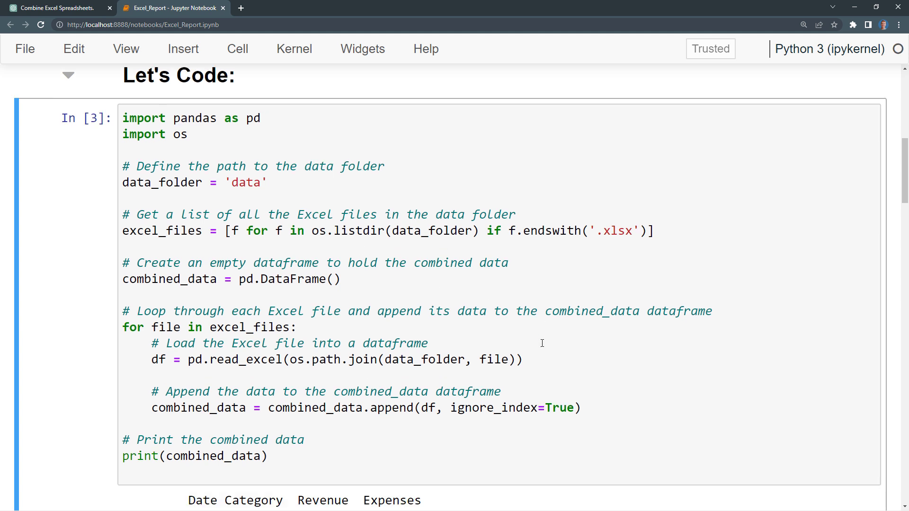
{"action": "scroll", "scroll_direction": "down", "scroll_amount": 3}
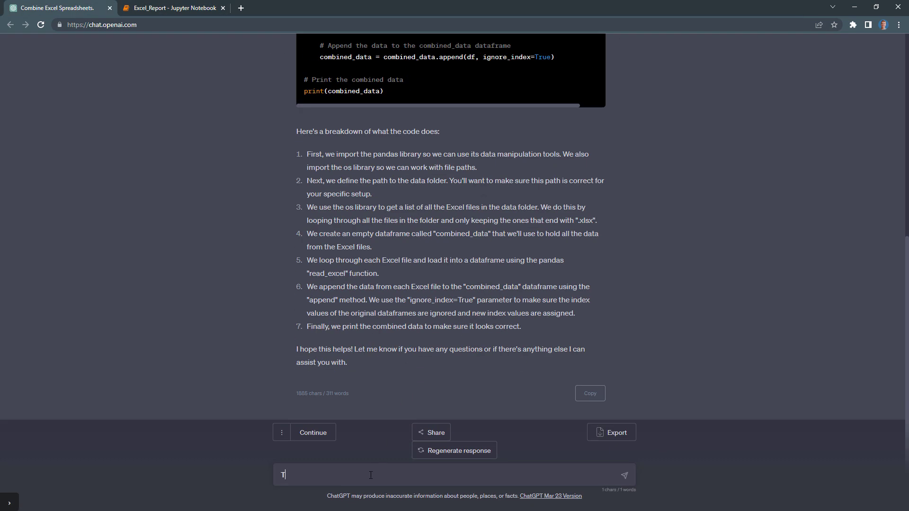
{"action": "type", "text": "That worked! Add also an extra column \"Source\" to indicate where the data is coming from (the excel file name"}
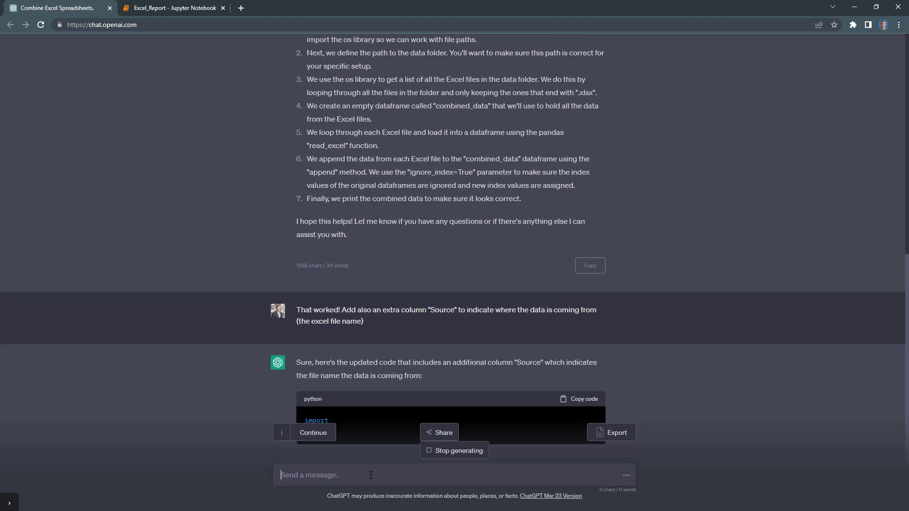
{"action": "scroll", "scroll_direction": "down", "scroll_amount": 3}
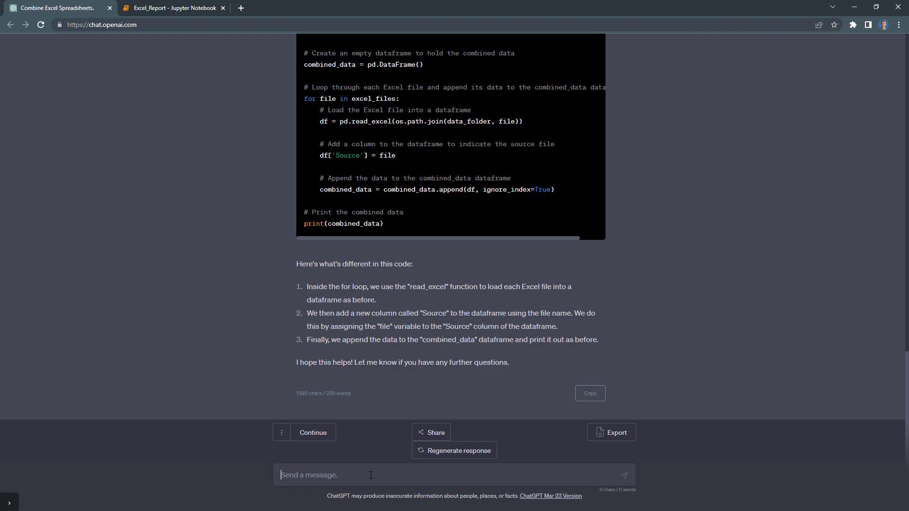
{"action": "left_click", "coordinate": [171, 8]}
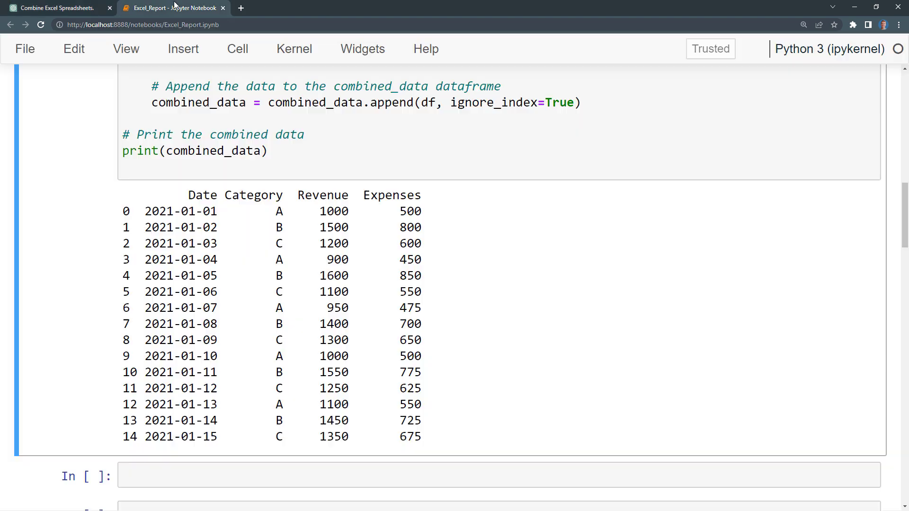
Run the updated script so the output lists each row's Source file, data1.xlsx to data3.xlsx.
{"action": "scroll", "scroll_direction": "up", "scroll_amount": 3}
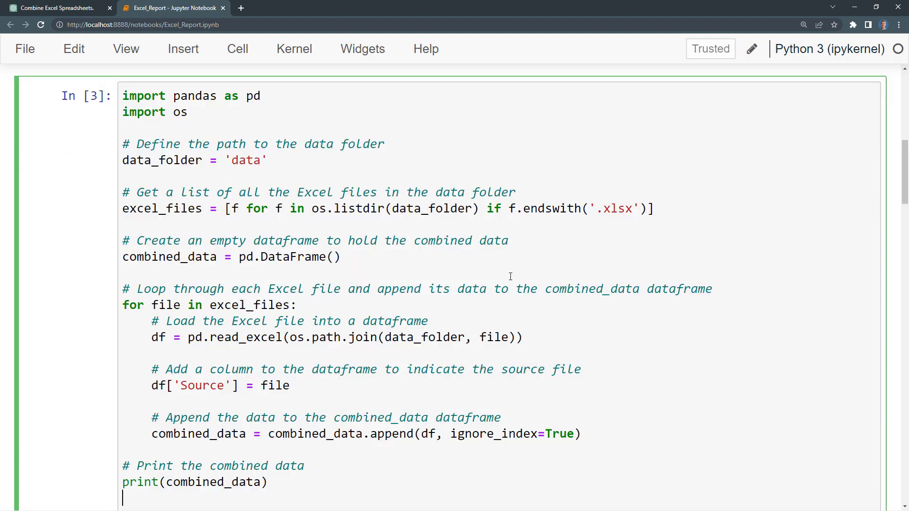
{"action": "key", "text": "shift+enter"}
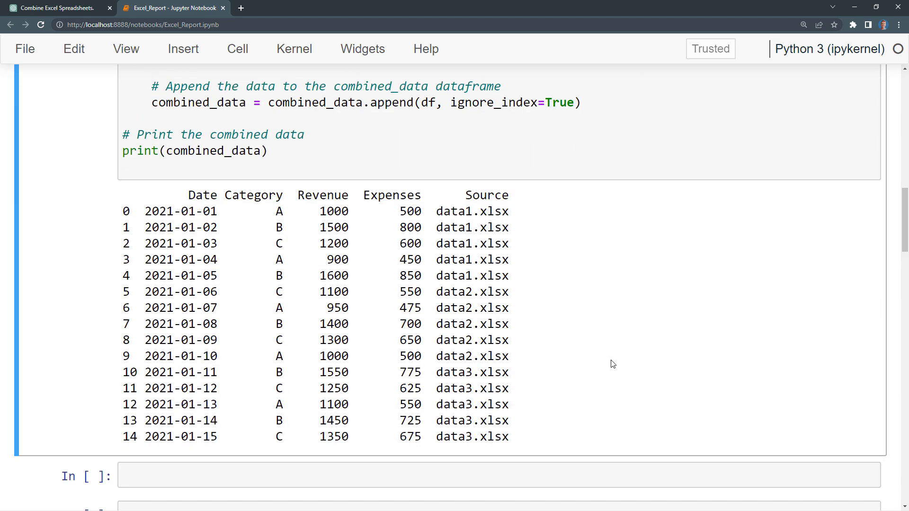
{"action": "scroll", "scroll_direction": "up", "scroll_amount": 3}
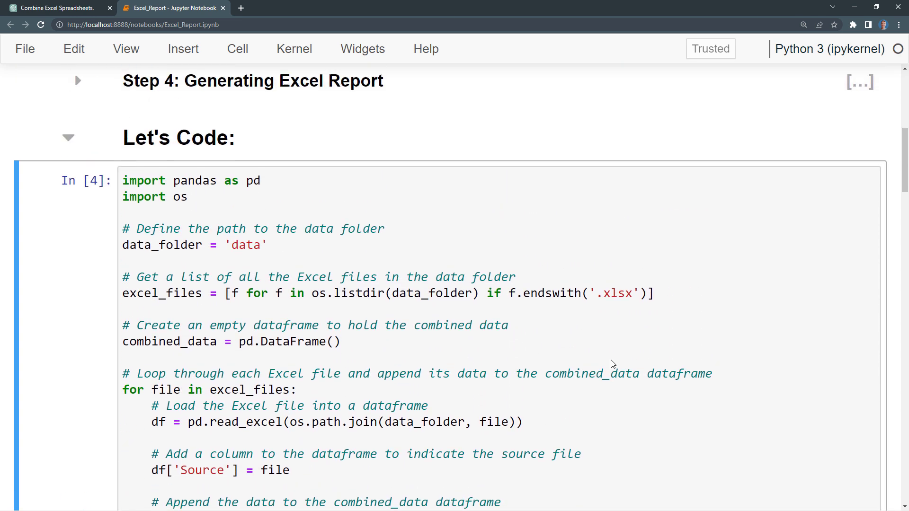
{"action": "scroll", "scroll_direction": "up", "scroll_amount": 3}
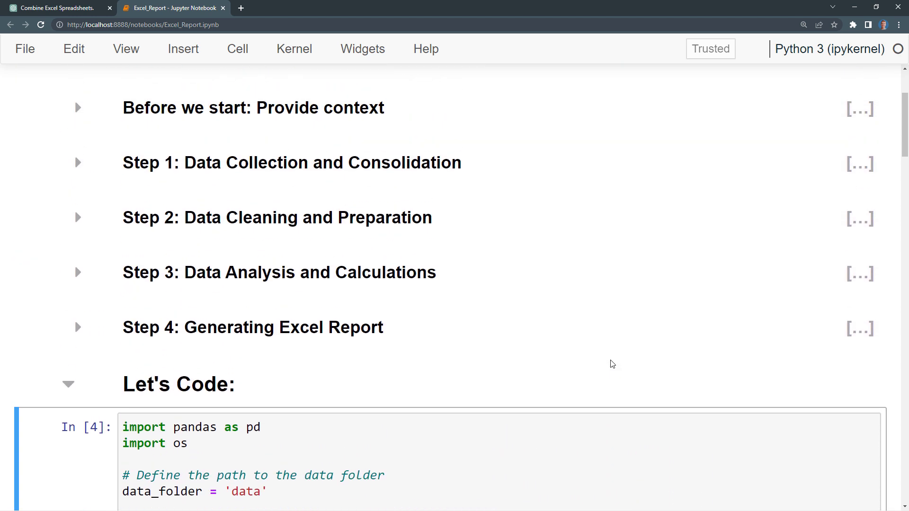
Expand the Step 2 section revealing the cleaning task: remove duplicates and handle missing values.
{"action": "left_click", "coordinate": [77, 217]}
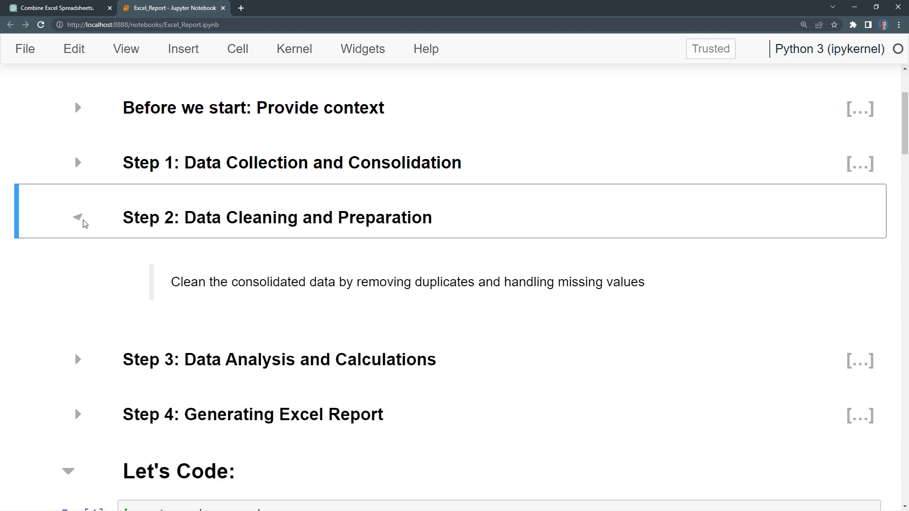
{"action": "left_click", "coordinate": [79, 217]}
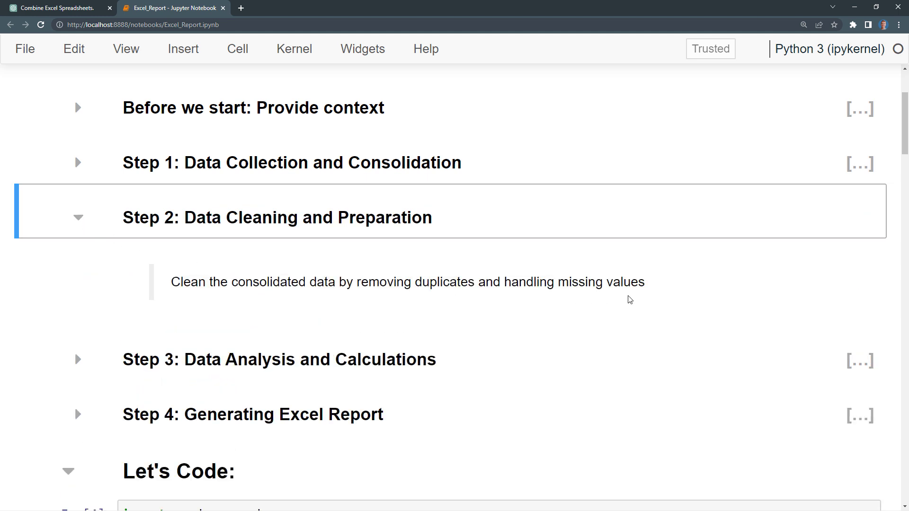
{"action": "mouse_move", "coordinate": [650, 297]}
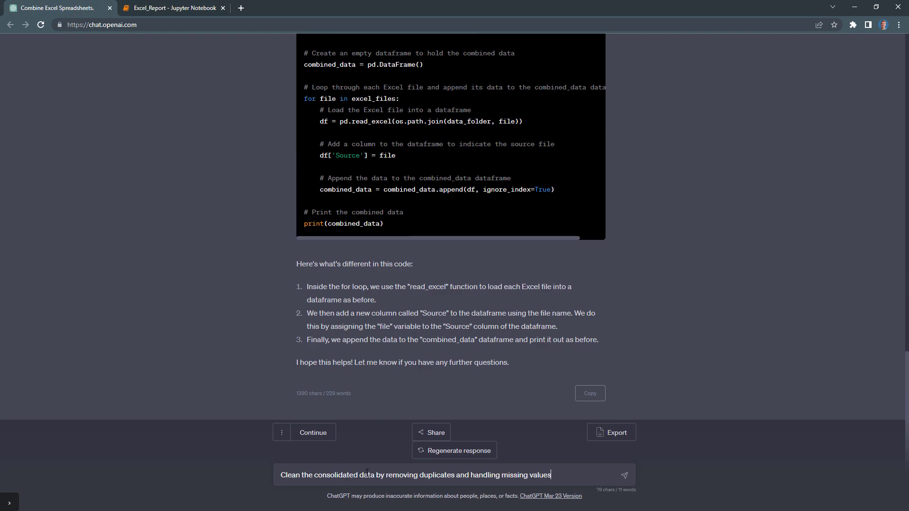
Send the cleaning request and take the drop_duplicates/dropna lines back to the notebook.
{"action": "left_click", "coordinate": [624, 475]}
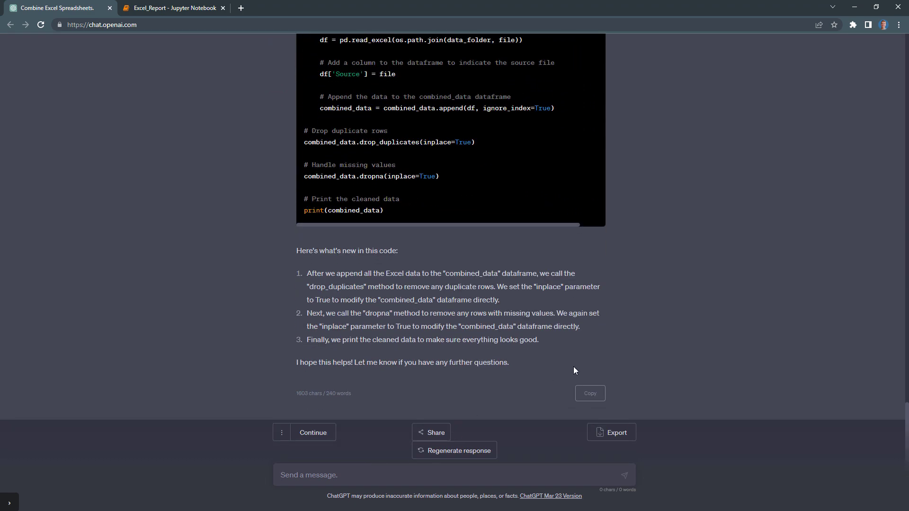
{"action": "mouse_move", "coordinate": [726, 353]}
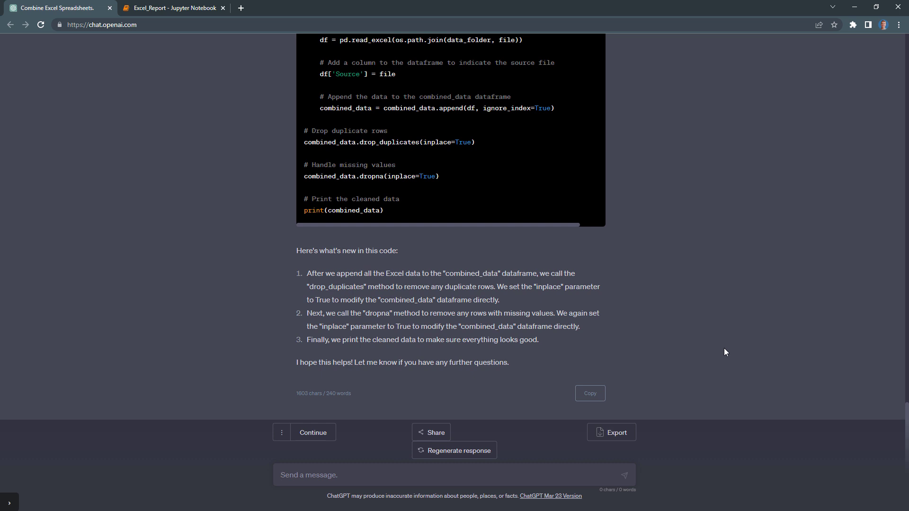
{"action": "scroll", "scroll_direction": "up", "scroll_amount": 3}
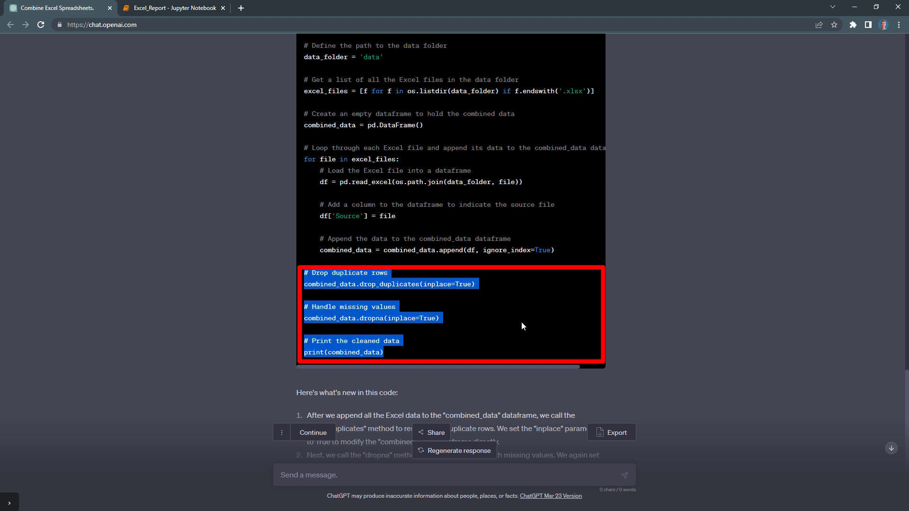
{"action": "left_click", "coordinate": [171, 8]}
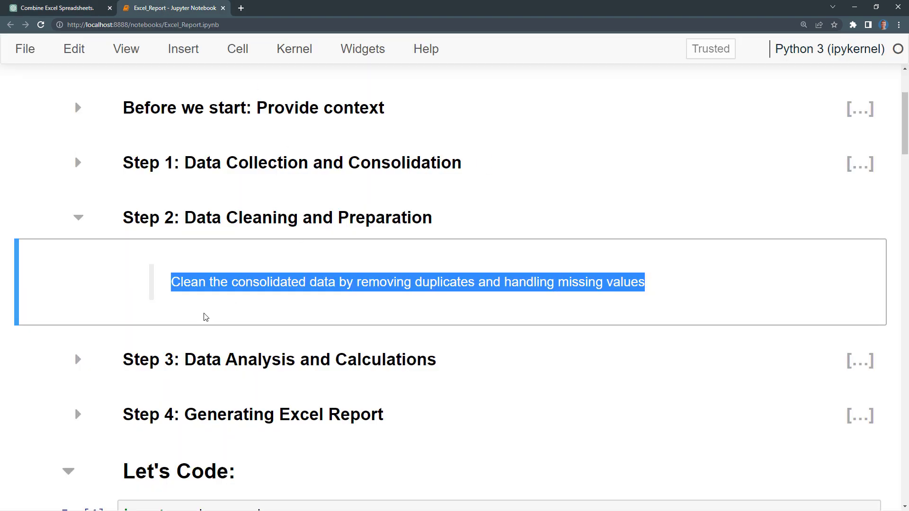
Run the cleaning cell, printing the deduplicated 15-row table with Source files.
{"action": "scroll", "scroll_direction": "down", "scroll_amount": 3}
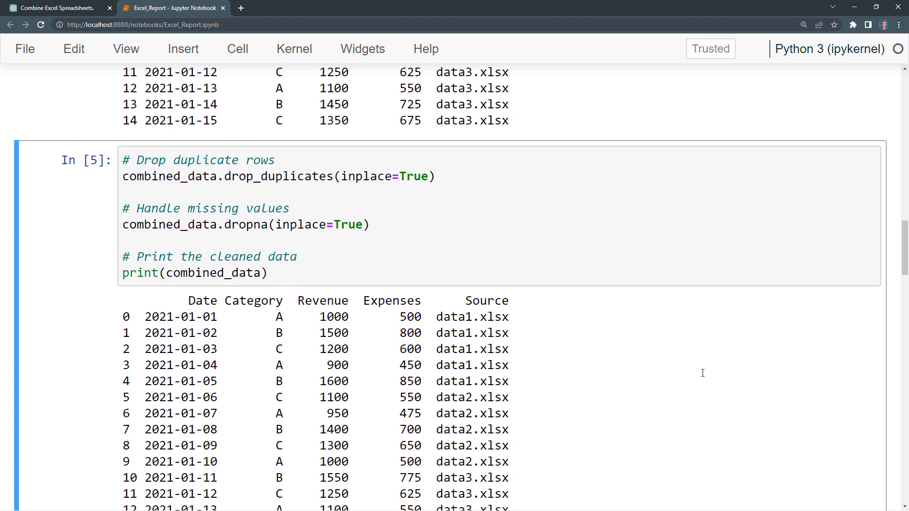
{"action": "scroll", "scroll_direction": "down", "scroll_amount": 3}
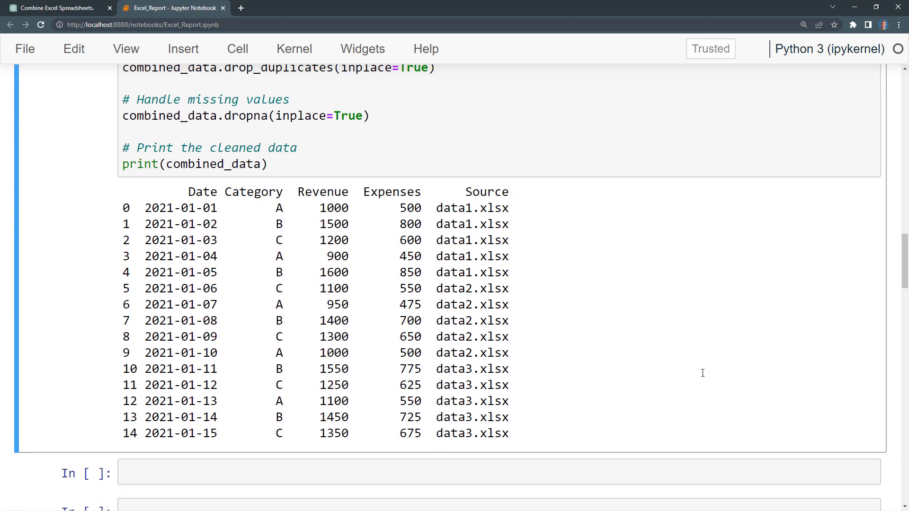
{"action": "mouse_move", "coordinate": [703, 378]}
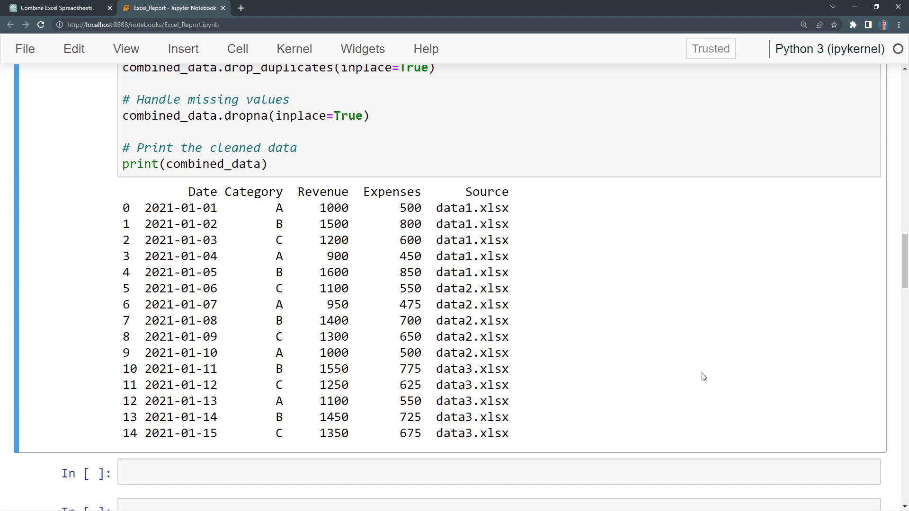
Expand the Step 3 section with the per-category revenue, expenses and profit task for ChatGPT.
{"action": "scroll", "scroll_direction": "up", "scroll_amount": 3}
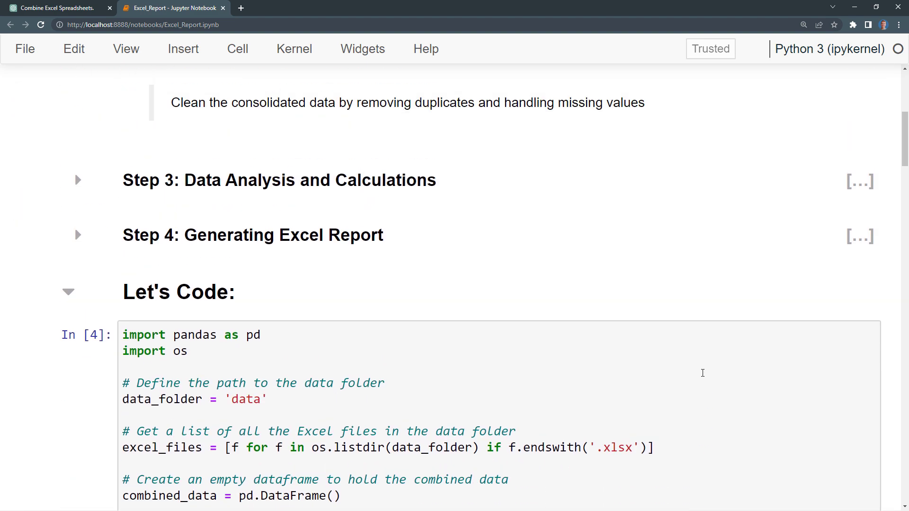
{"action": "left_click", "coordinate": [77, 181]}
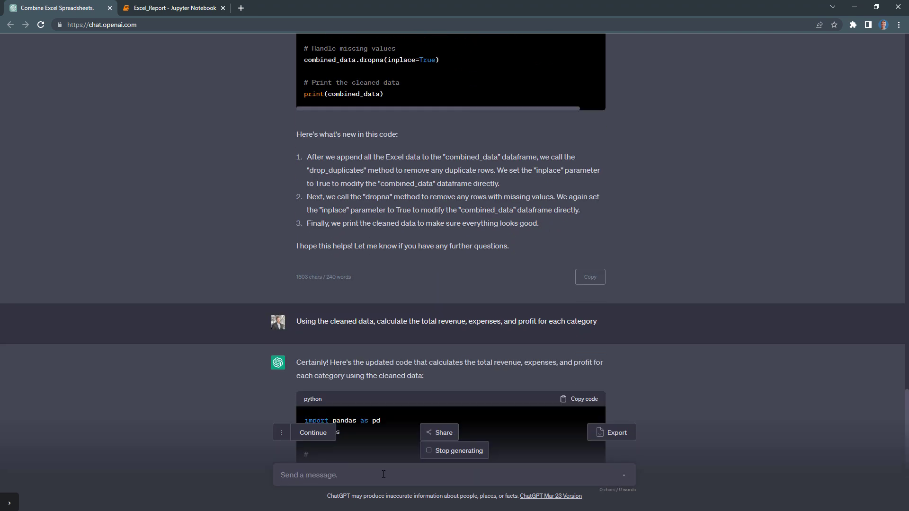
Review the groupby-Category and Profit lines in the reply and return to the notebook.
{"action": "scroll", "scroll_direction": "down", "scroll_amount": 3}
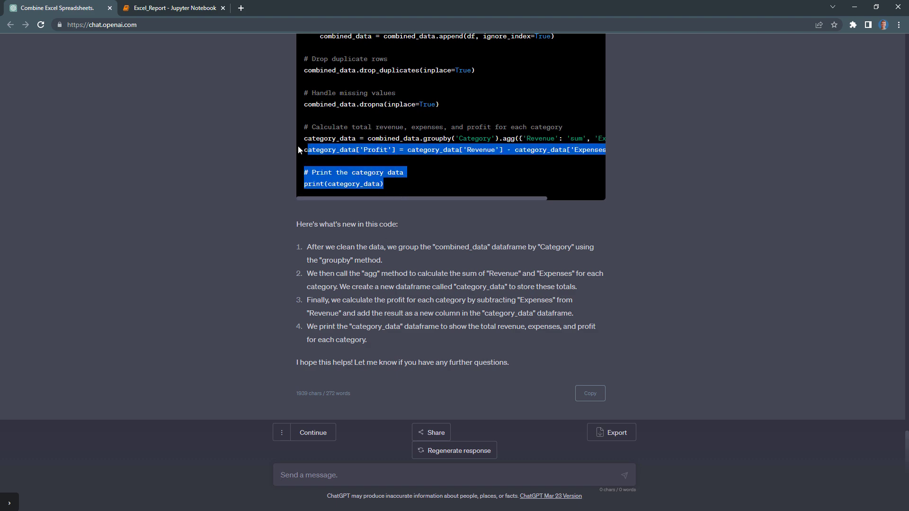
{"action": "left_click", "coordinate": [170, 7]}
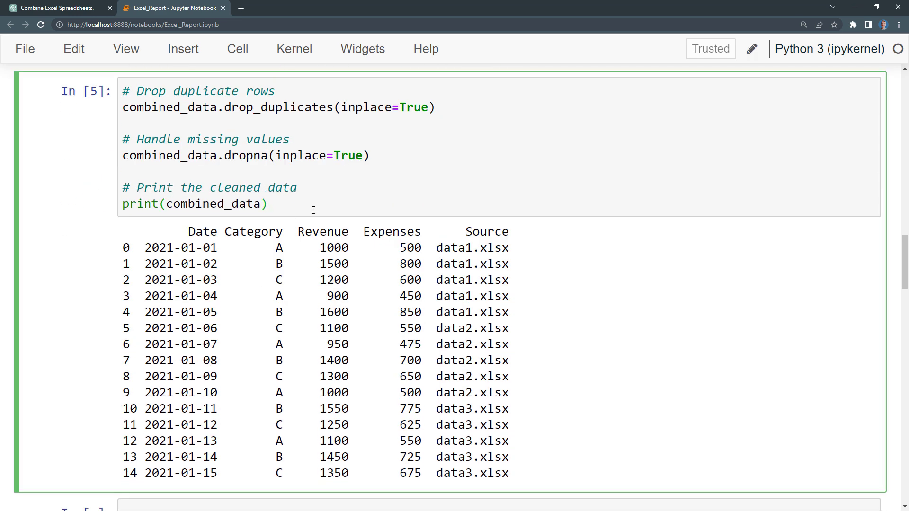
Review the printed Revenue, Expenses and Profit totals for A, B, C, then expand Step 4.
{"action": "scroll", "scroll_direction": "down", "scroll_amount": 3}
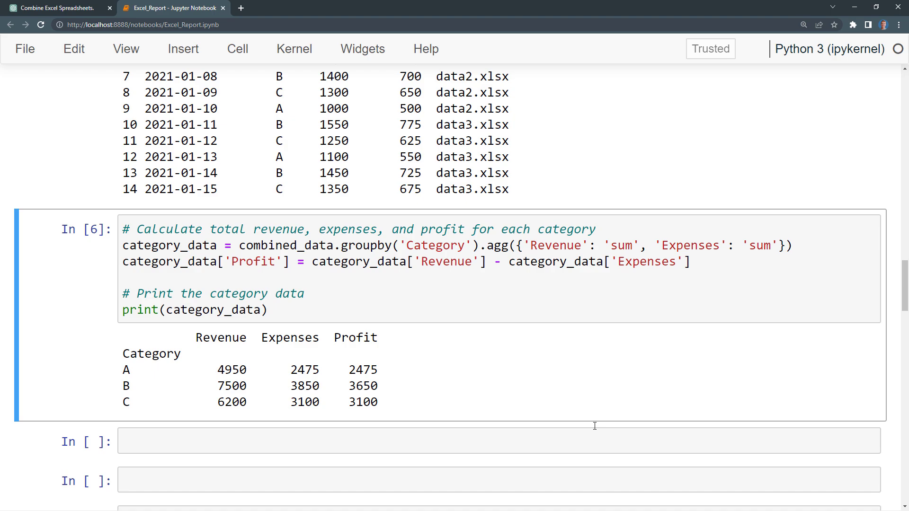
{"action": "scroll", "scroll_direction": "up", "scroll_amount": 3}
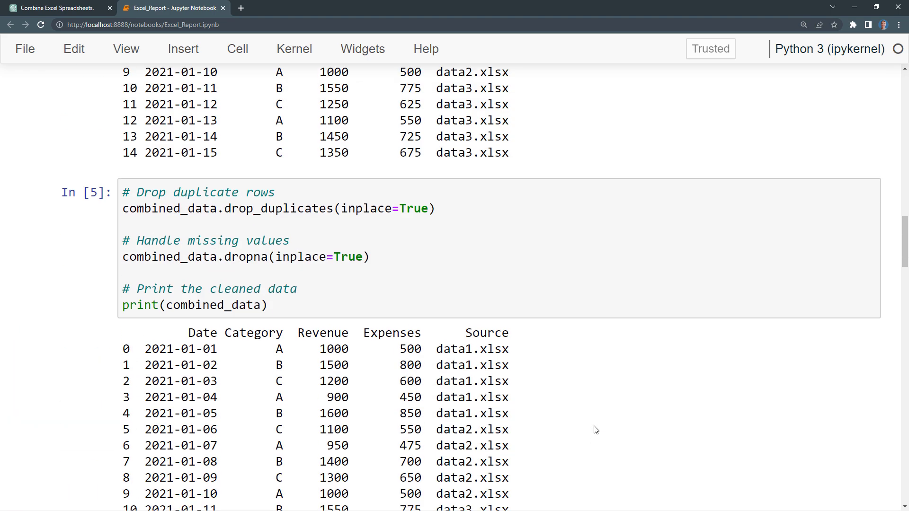
{"action": "scroll", "scroll_direction": "up", "scroll_amount": 3}
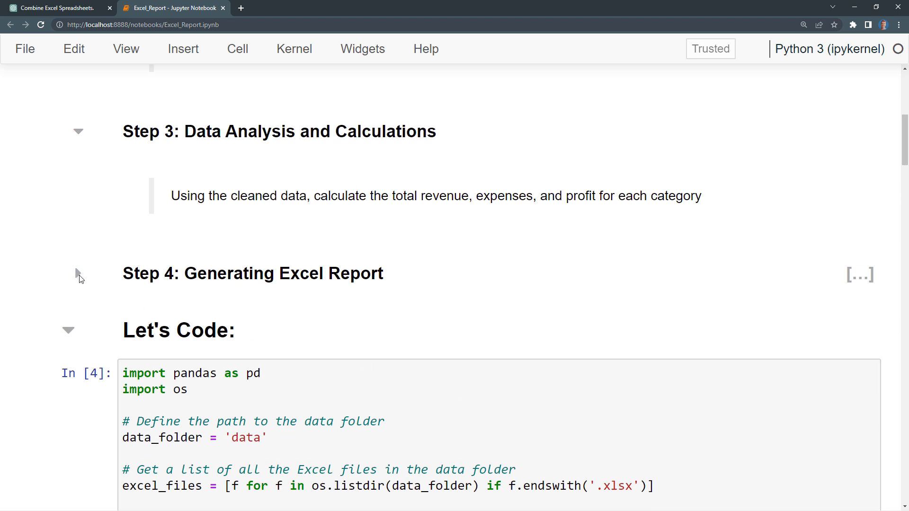
{"action": "left_click", "coordinate": [79, 274]}
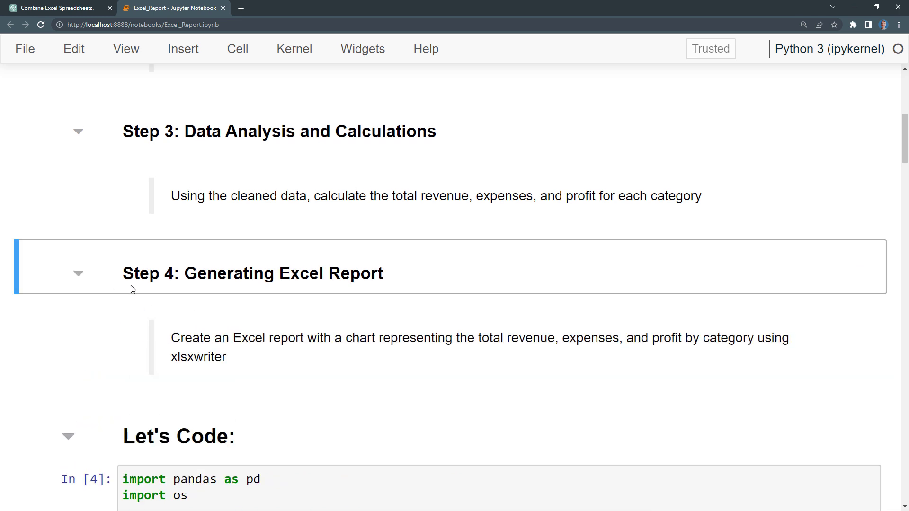
{"action": "mouse_move", "coordinate": [242, 361]}
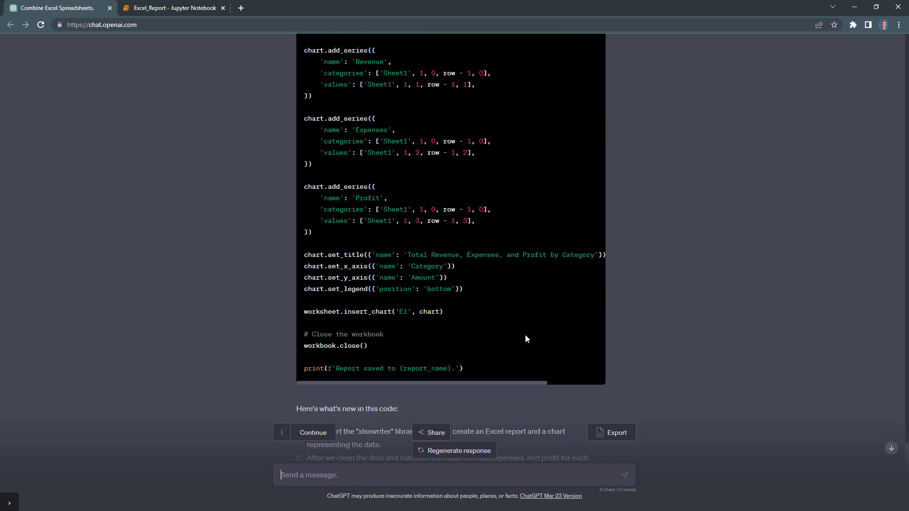
Scroll through ChatGPT's xlsxwriter report script and return to the notebook with import xlsxwriter.
{"action": "scroll", "scroll_direction": "up", "scroll_amount": 3}
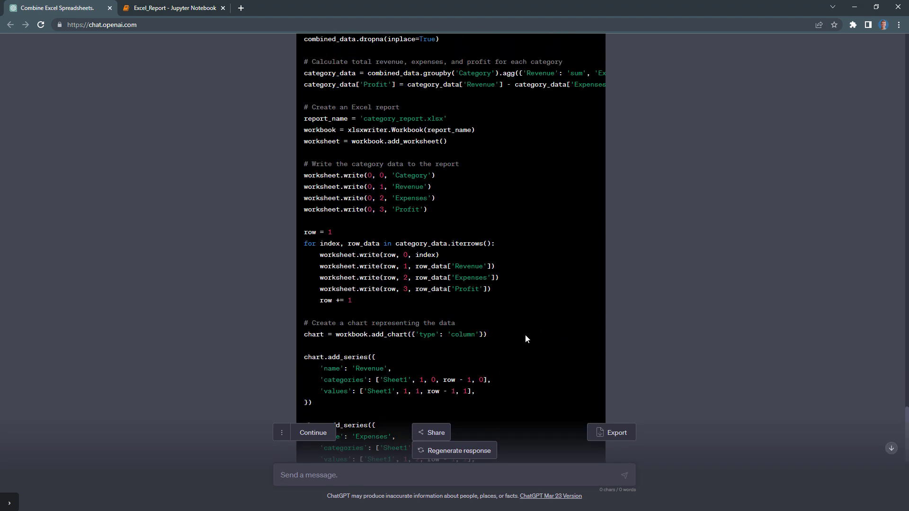
{"action": "scroll", "scroll_direction": "up", "scroll_amount": 3}
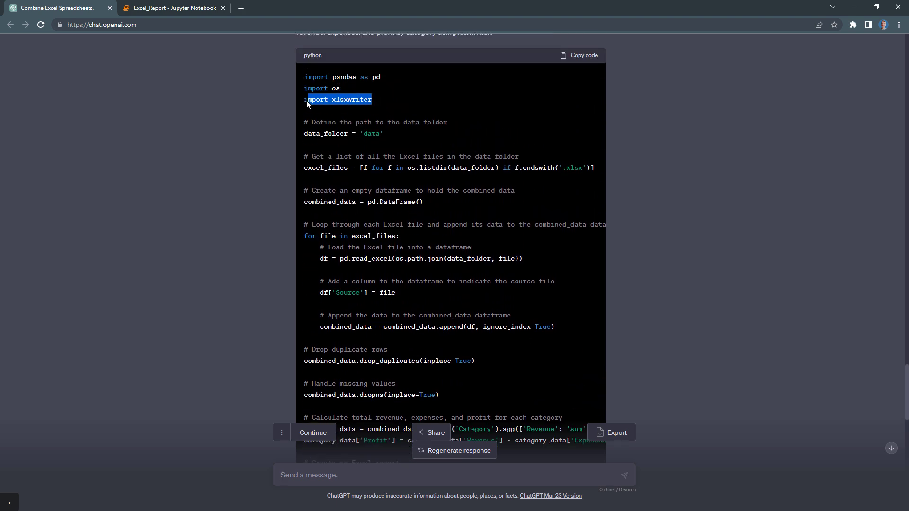
{"action": "left_click", "coordinate": [171, 8]}
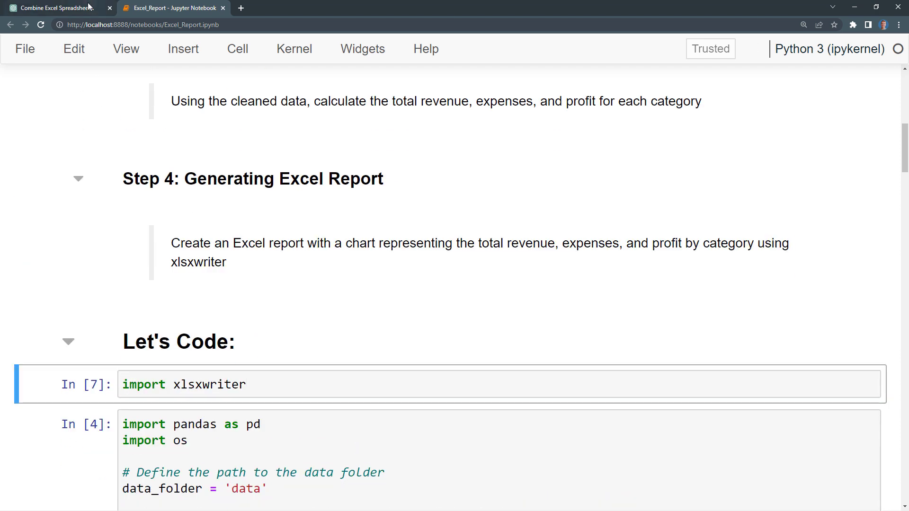
Bring the xlsxwriter report-and-chart code into a notebook cell and run it, saving category_report.xlsx.
{"action": "left_click", "coordinate": [52, 7]}
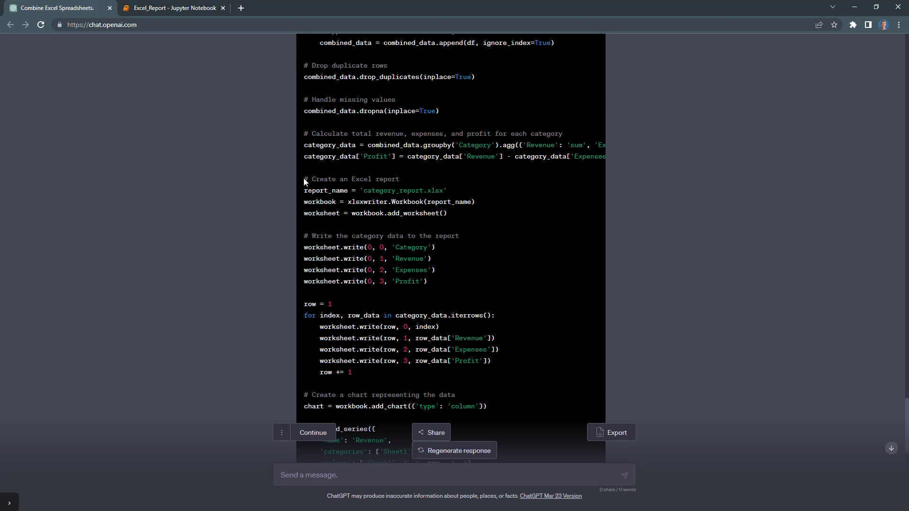
{"action": "left_click", "coordinate": [172, 7]}
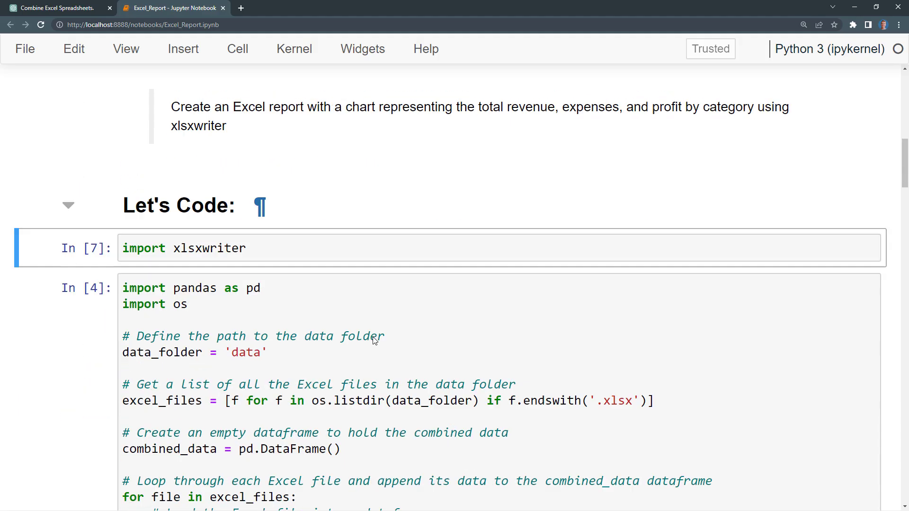
{"action": "scroll", "scroll_direction": "down", "scroll_amount": 3}
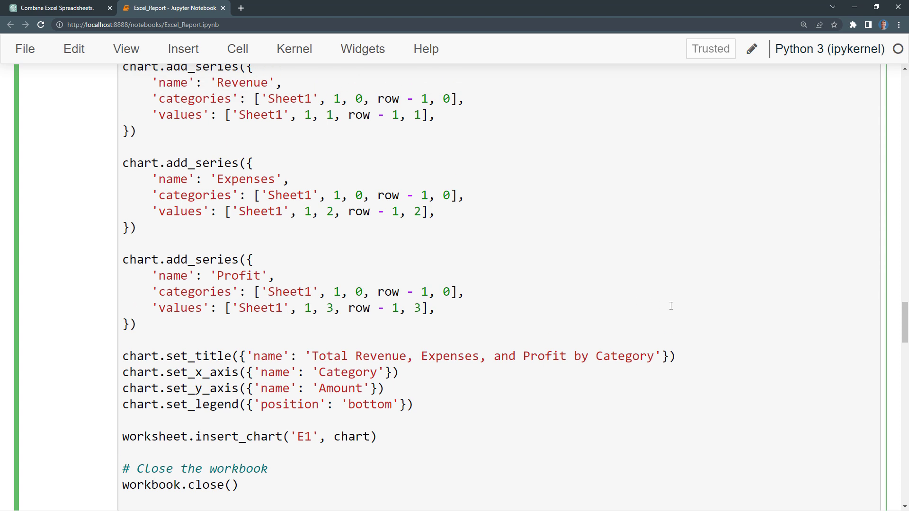
{"action": "scroll", "scroll_direction": "up", "scroll_amount": 3}
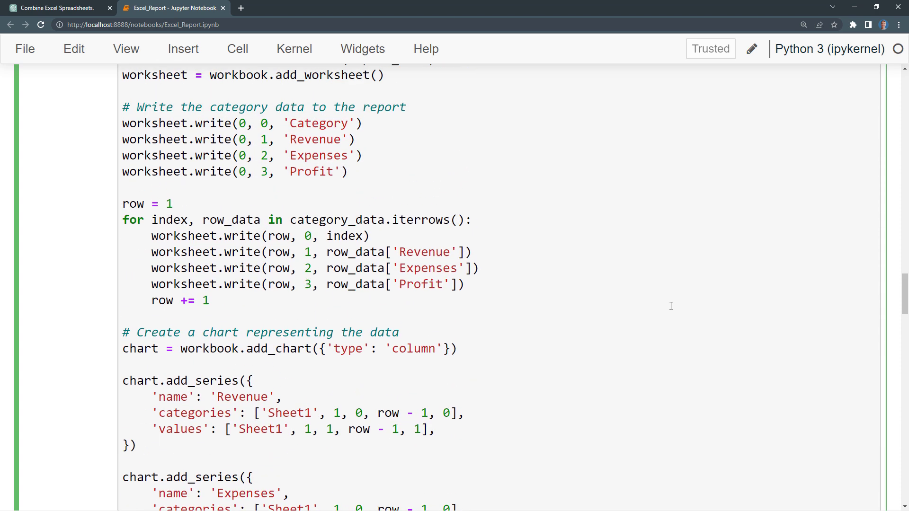
{"action": "scroll", "scroll_direction": "up", "scroll_amount": 3}
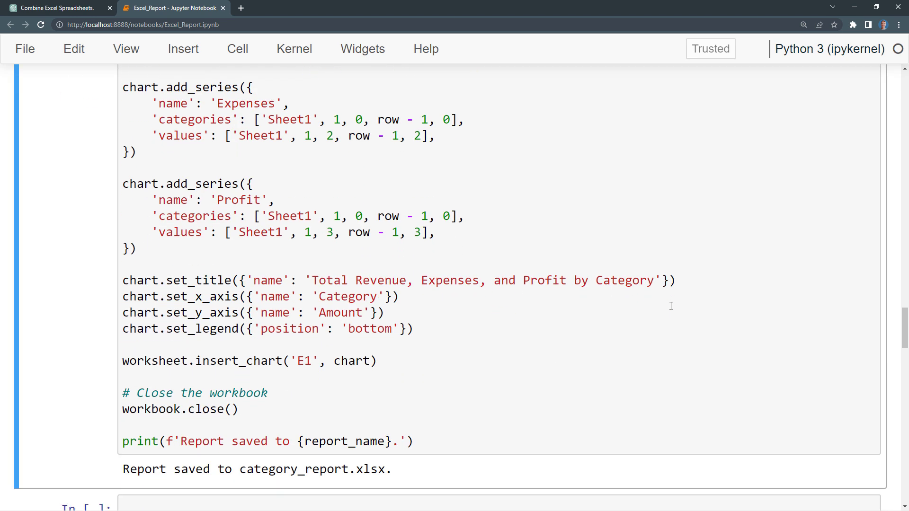
{"action": "scroll", "scroll_direction": "down", "scroll_amount": 3}
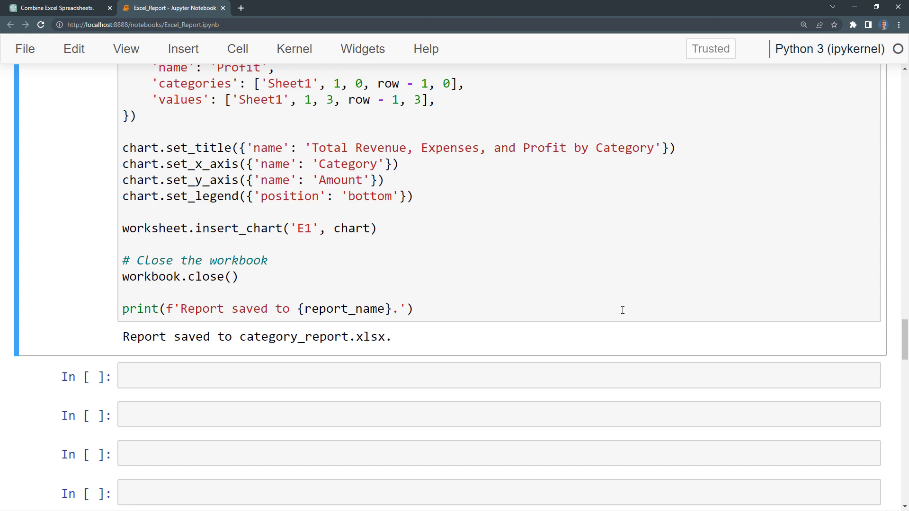
{"action": "mouse_move", "coordinate": [797, 39]}
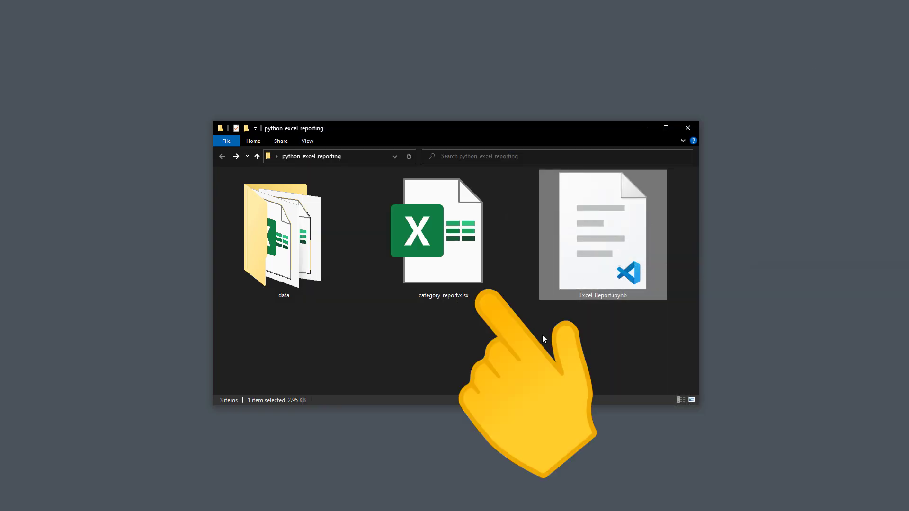
Open category_report.xlsx in Excel and select its revenue, expenses and profit column chart.
{"action": "double_click", "coordinate": [442, 229]}
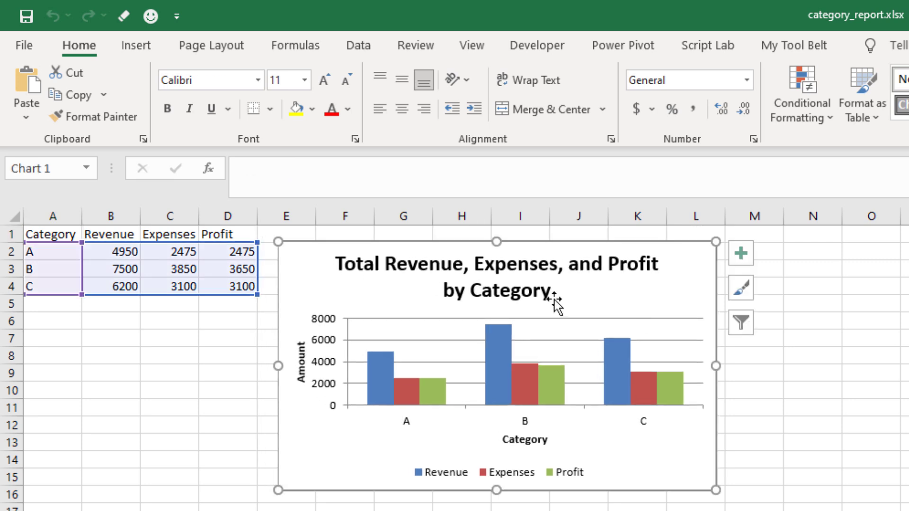
{"action": "left_click", "coordinate": [867, 355]}
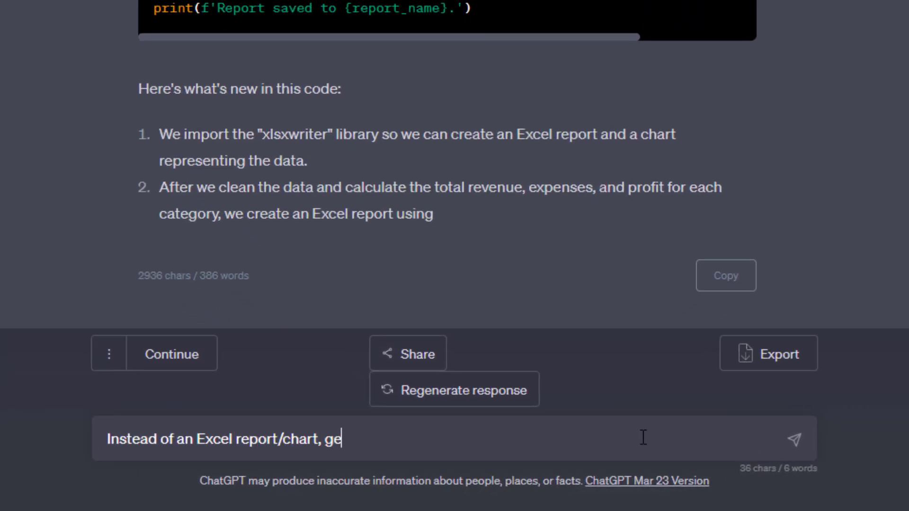
Ask ChatGPT for an interactive Plotly chart saved as an HTML file and take its updated code.
{"action": "type", "text": "nerate an interactive chart using p"}
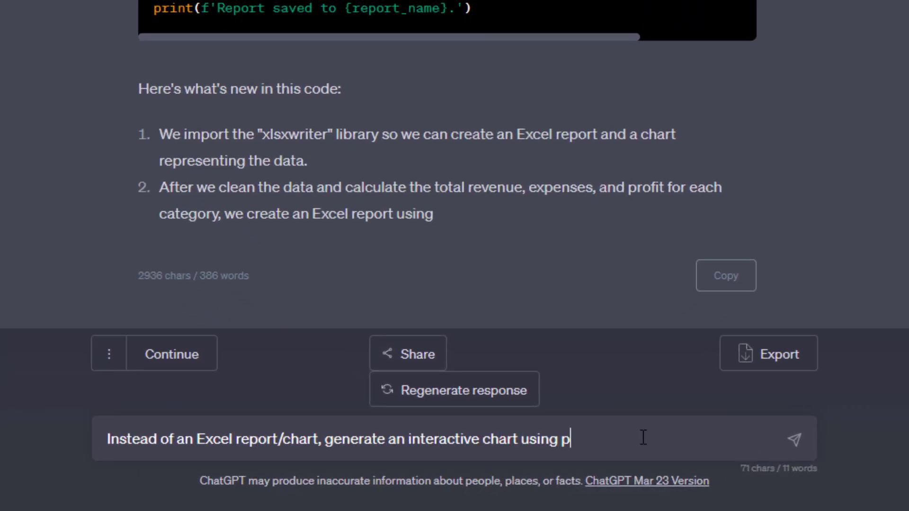
{"action": "type", "text": "lotly and save it as"}
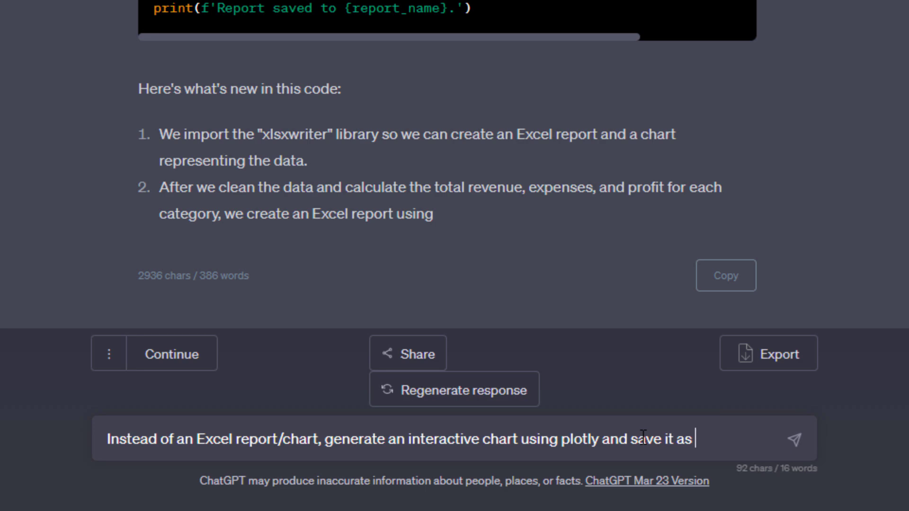
{"action": "type", "text": "a HTML file"}
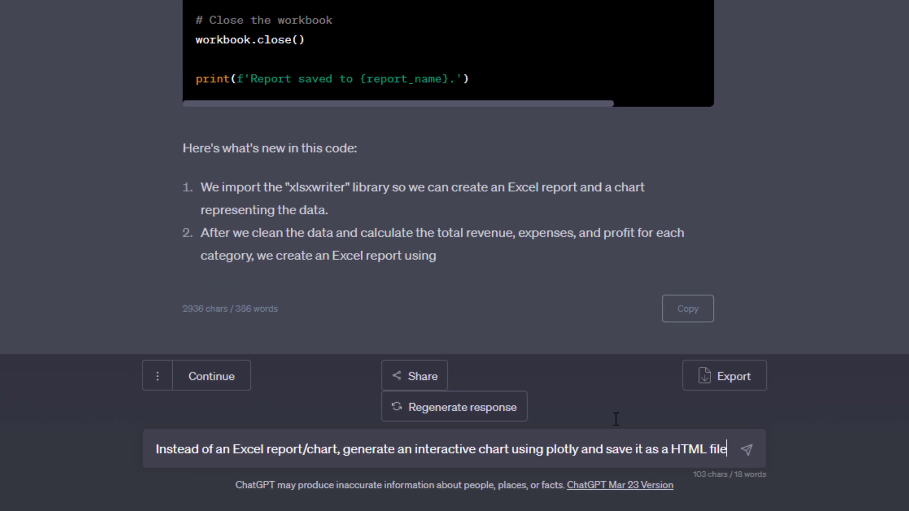
{"action": "left_click", "coordinate": [747, 449]}
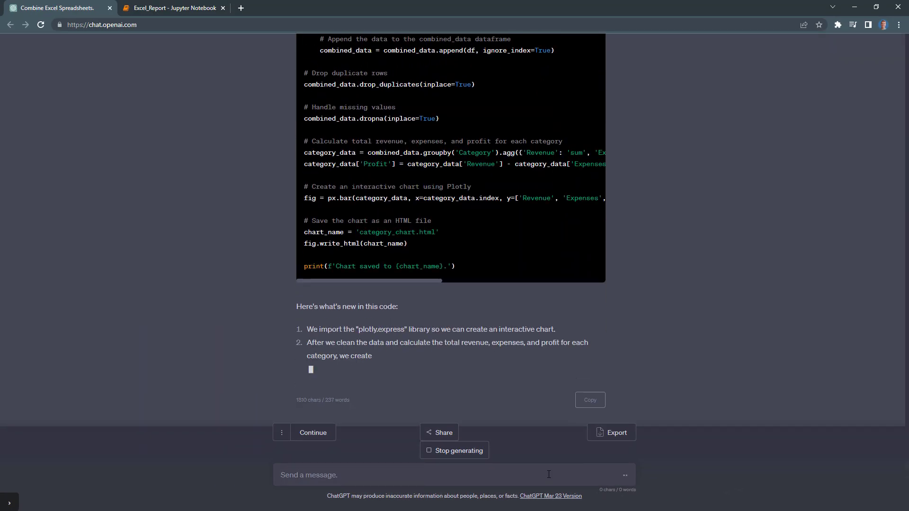
{"action": "scroll", "scroll_direction": "up", "scroll_amount": 3}
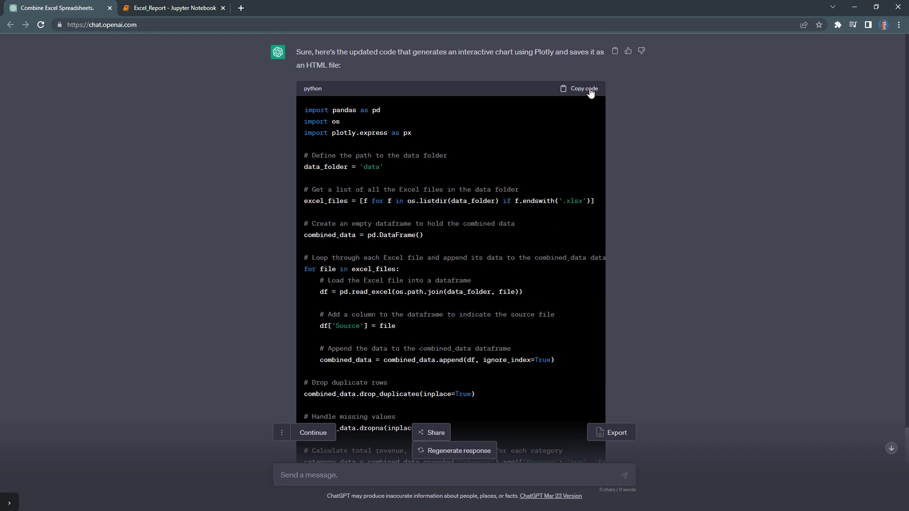
{"action": "left_click", "coordinate": [171, 8]}
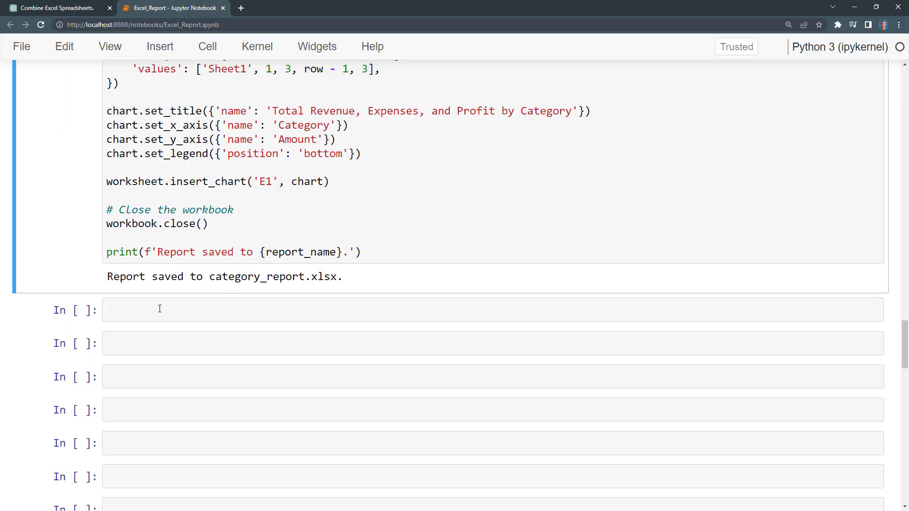
Open the generated category_chart.html showing the revenue, expenses and profit bar chart.
{"action": "scroll", "scroll_direction": "up", "scroll_amount": 3}
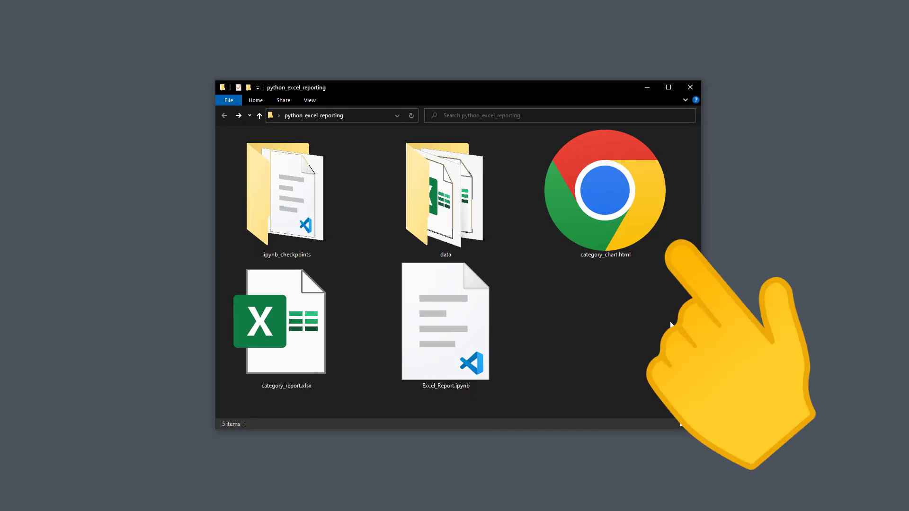
{"action": "double_click", "coordinate": [605, 194]}
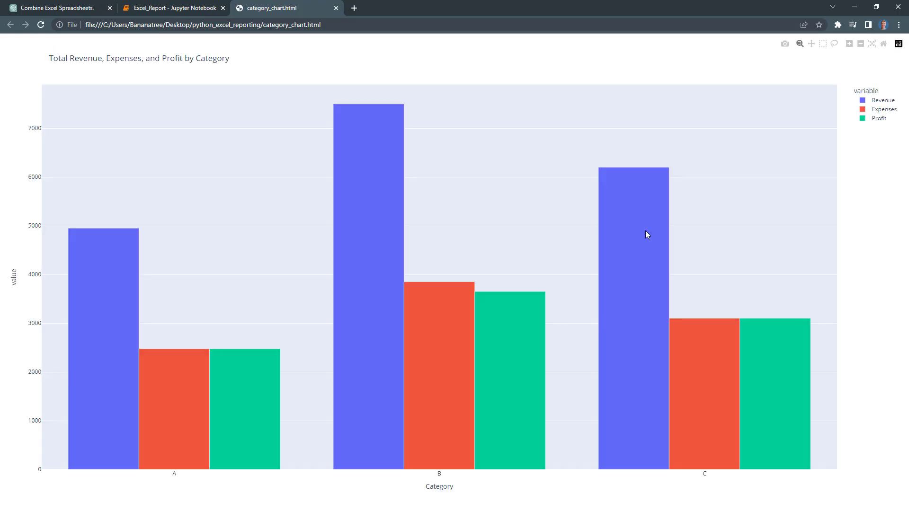
{"action": "mouse_move", "coordinate": [181, 371]}
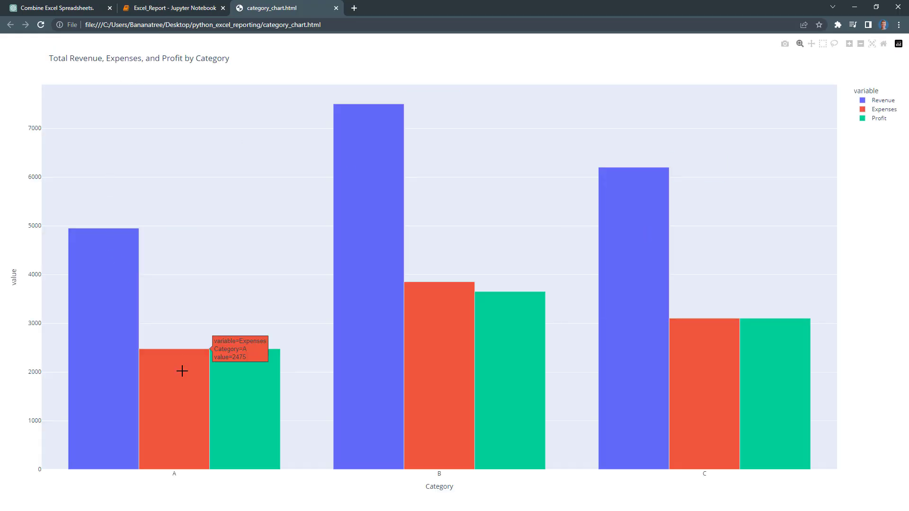
{"action": "mouse_move", "coordinate": [520, 370]}
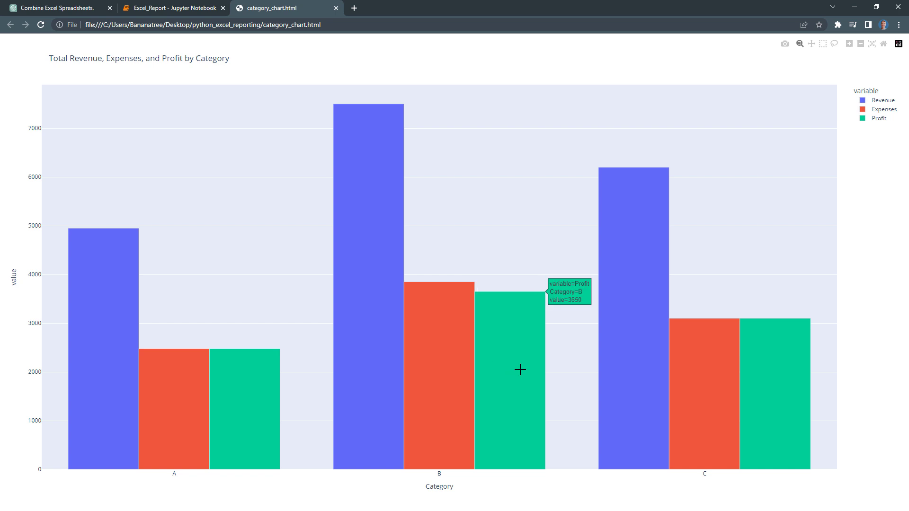
{"action": "mouse_move", "coordinate": [774, 384]}
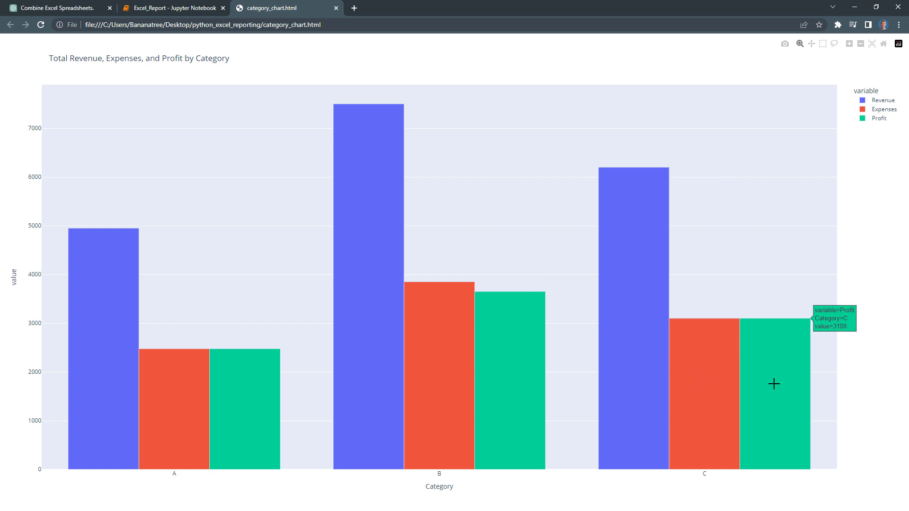
{"action": "mouse_move", "coordinate": [861, 114]}
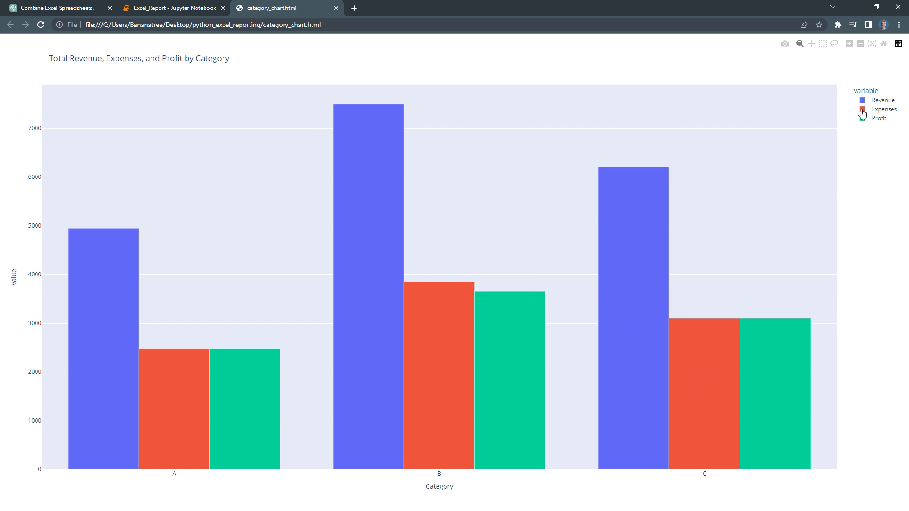
Read the chart's bar tooltips and legend, then return to the ChatGPT conversation.
{"action": "left_click", "coordinate": [879, 108]}
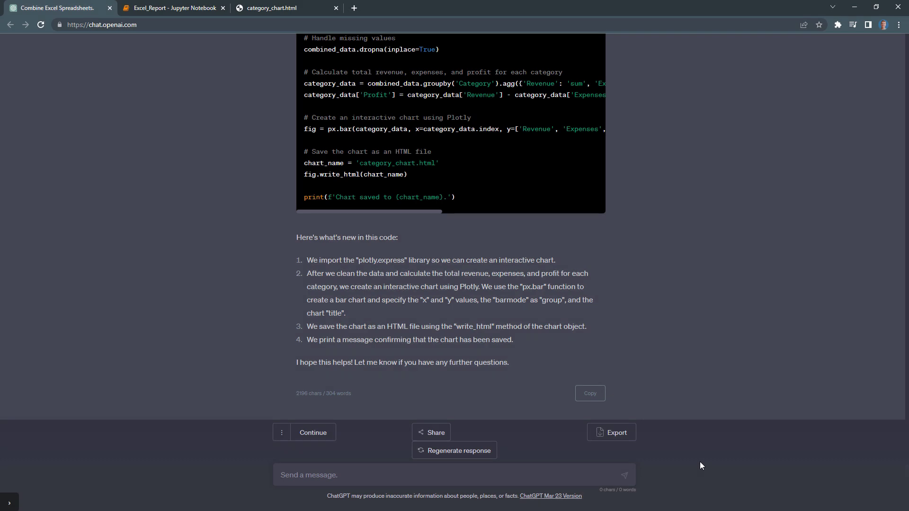
Ask ChatGPT for a Streamlit dashboard with header, subheader and Plotly chart instead of a single HTML file.
{"action": "type", "text": "Great, that worked. Now, instead of a single HTML file, I want to show the grouped data in a dashboard using streamlit. Create the"}
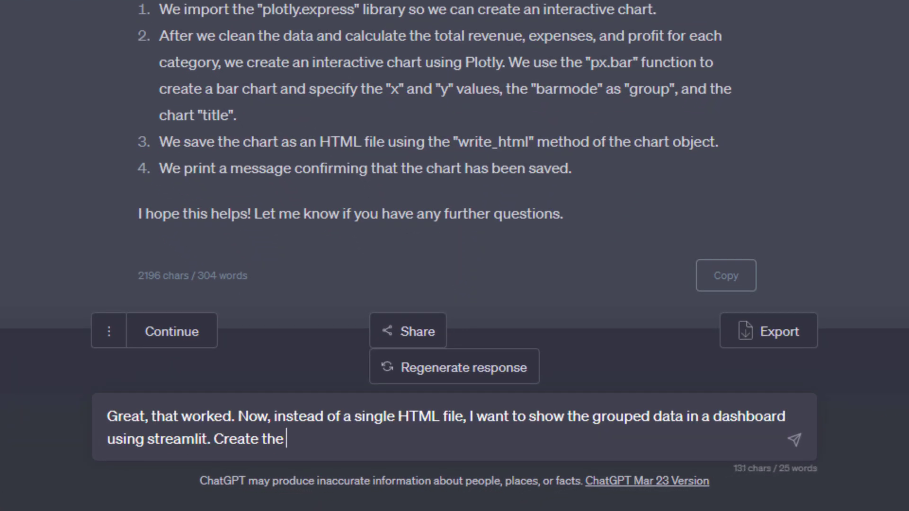
{"action": "key", "text": "Return"}
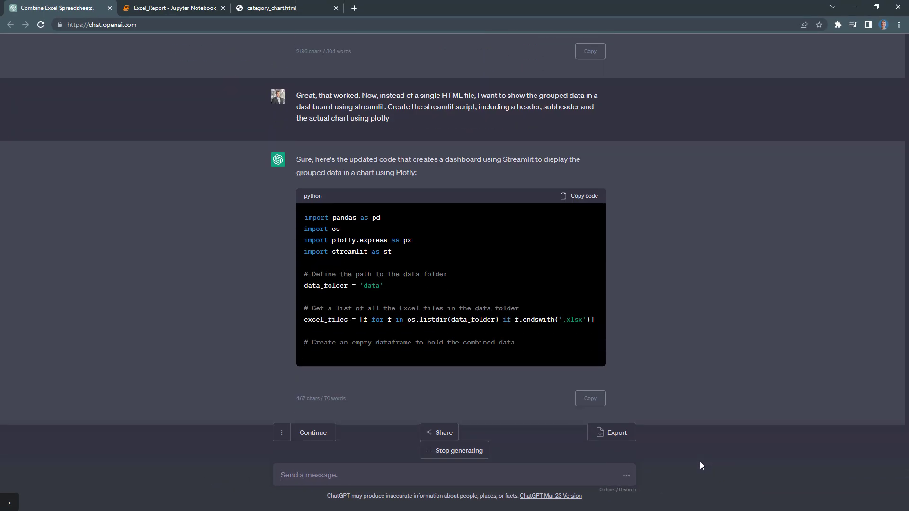
{"action": "scroll", "scroll_direction": "down", "scroll_amount": 3}
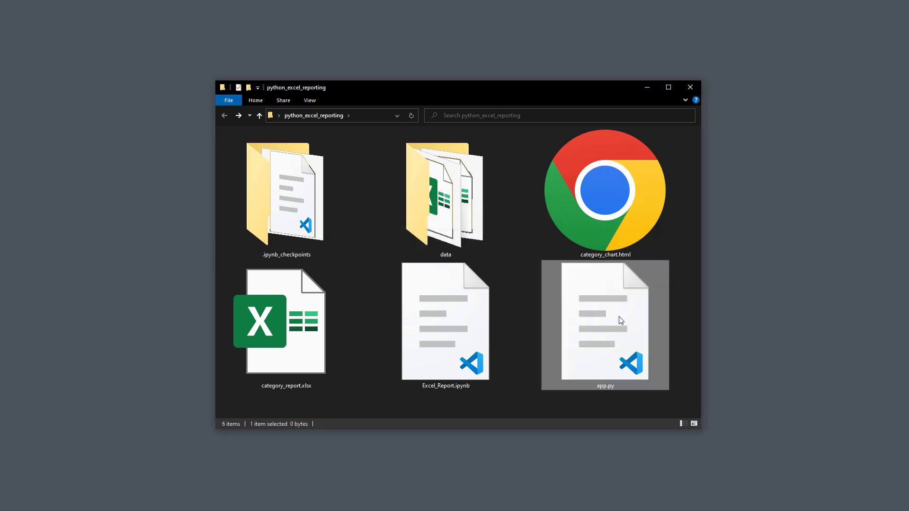
Open app.py and run the Streamlit dashboard showing the Grouped Data category chart.
{"action": "double_click", "coordinate": [605, 325]}
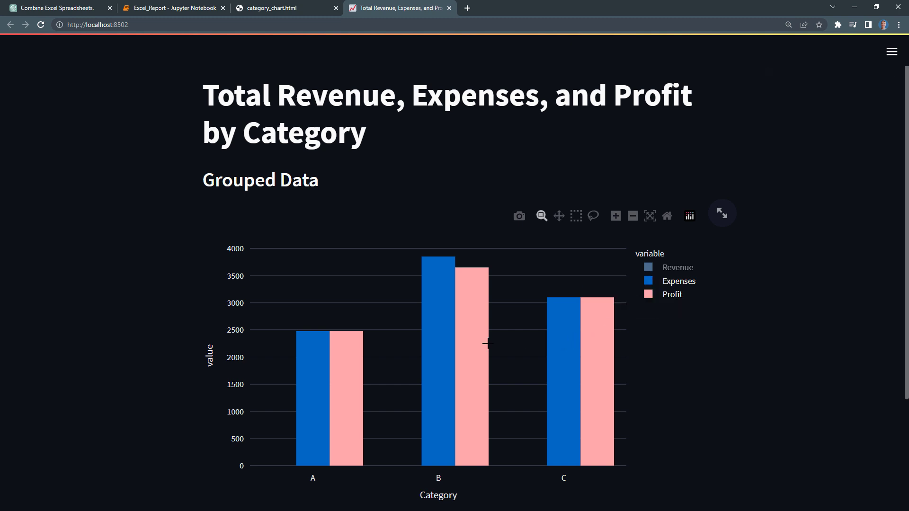
{"action": "mouse_move", "coordinate": [296, 394]}
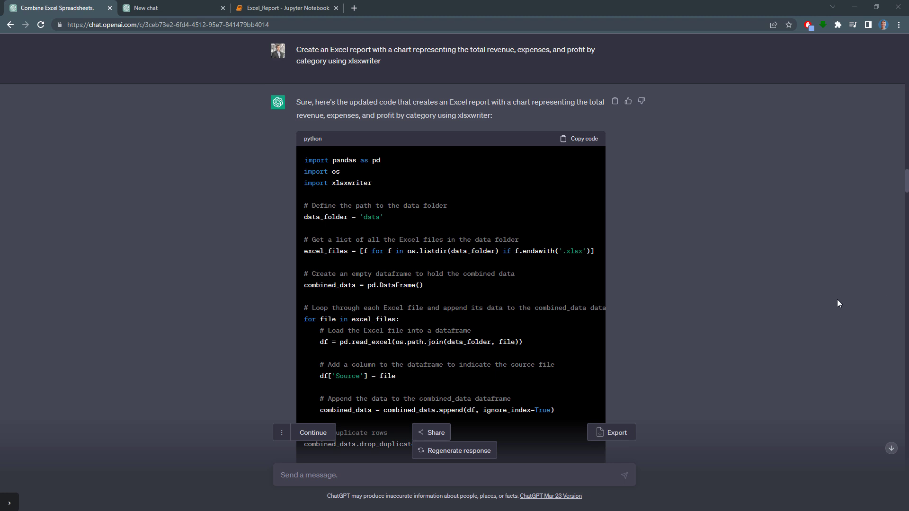
Scroll back through the earlier xlsxwriter code, then start a blank GPT-3.5 chat.
{"action": "scroll", "scroll_direction": "down", "scroll_amount": 3}
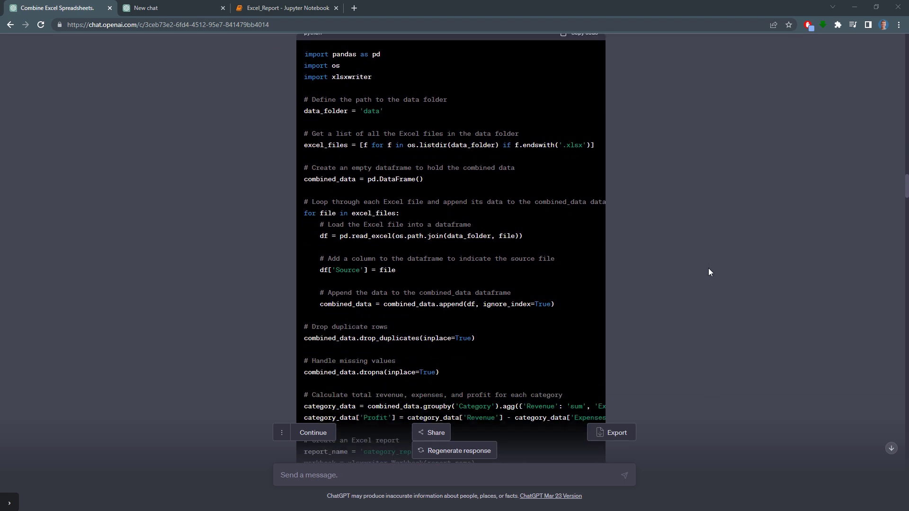
{"action": "scroll", "scroll_direction": "down", "scroll_amount": 3}
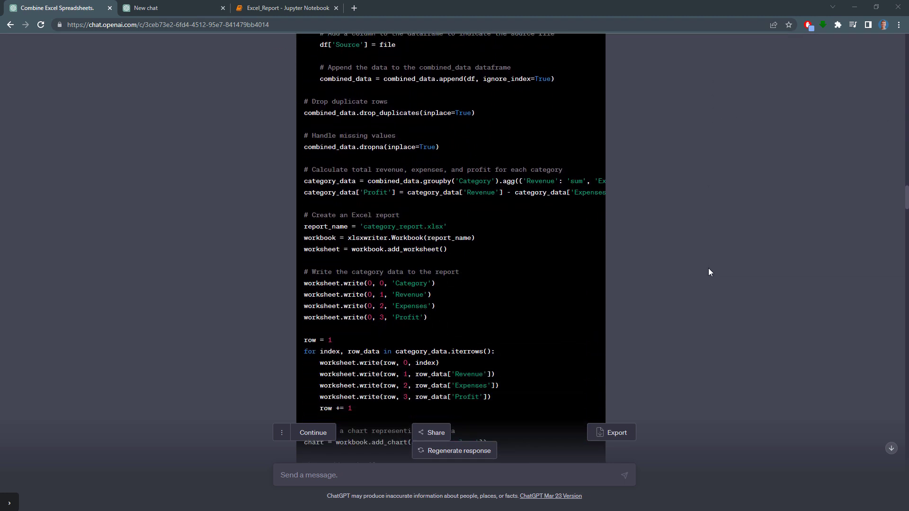
{"action": "scroll", "scroll_direction": "down", "scroll_amount": 3}
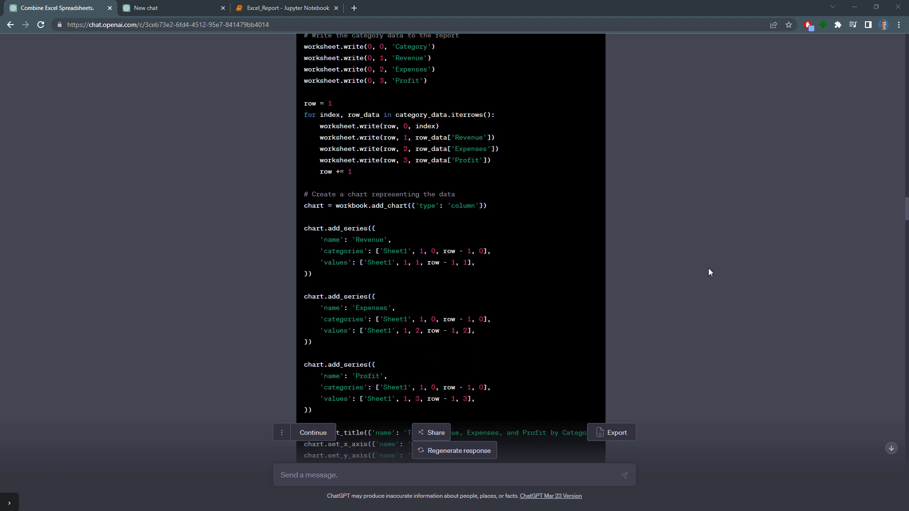
{"action": "scroll", "scroll_direction": "down", "scroll_amount": 3}
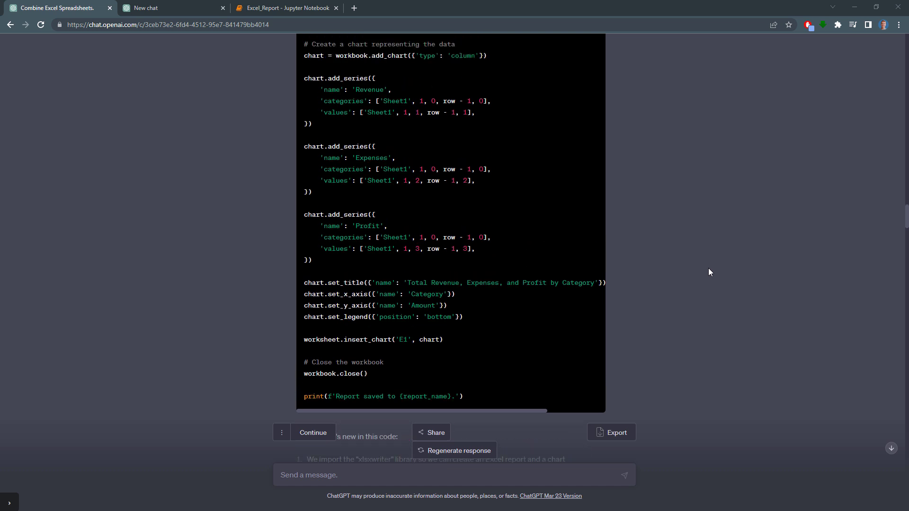
{"action": "scroll", "scroll_direction": "up", "scroll_amount": 3}
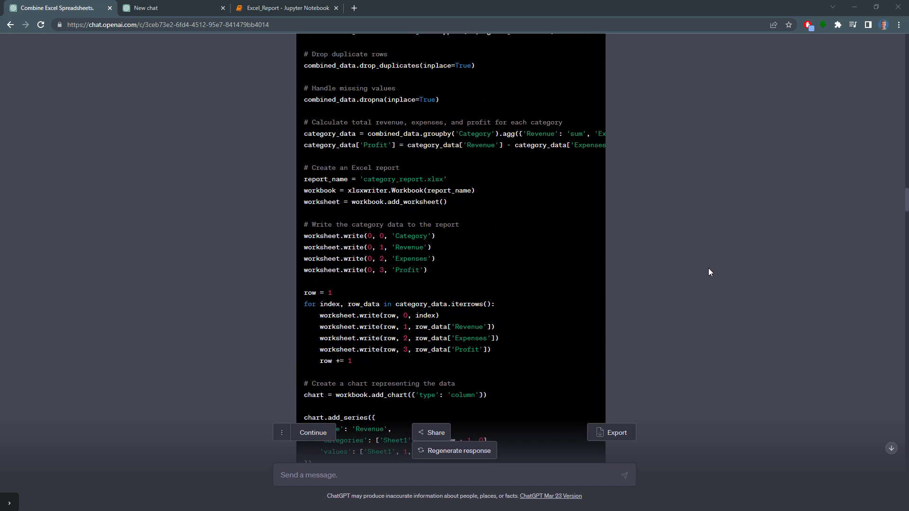
{"action": "scroll", "scroll_direction": "up", "scroll_amount": 3}
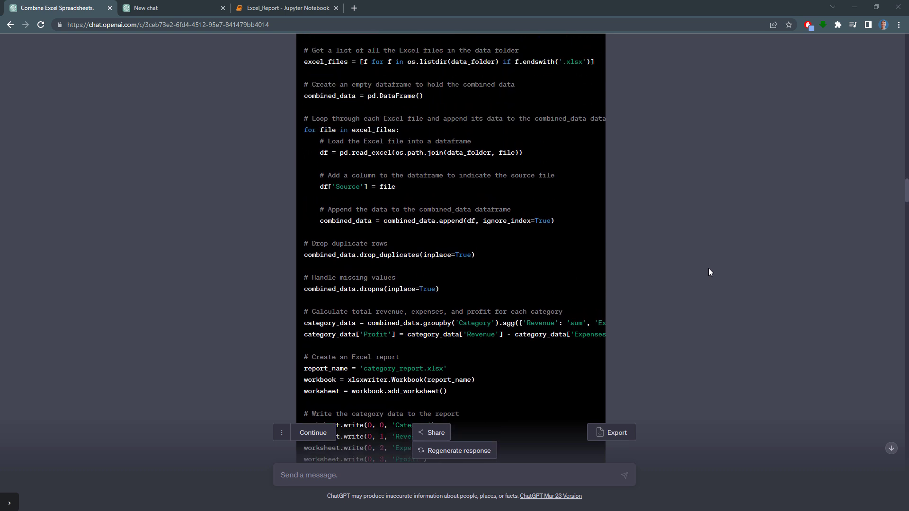
{"action": "scroll", "scroll_direction": "up", "scroll_amount": 3}
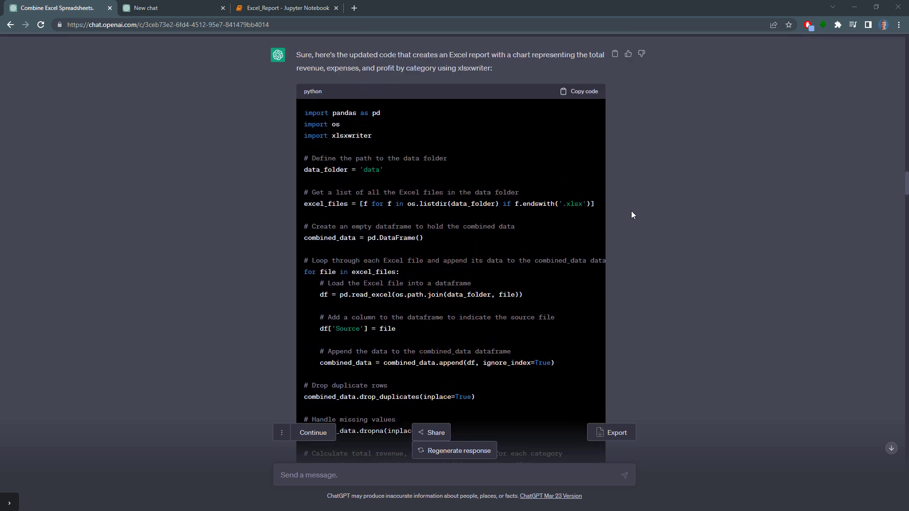
{"action": "left_click", "coordinate": [581, 91]}
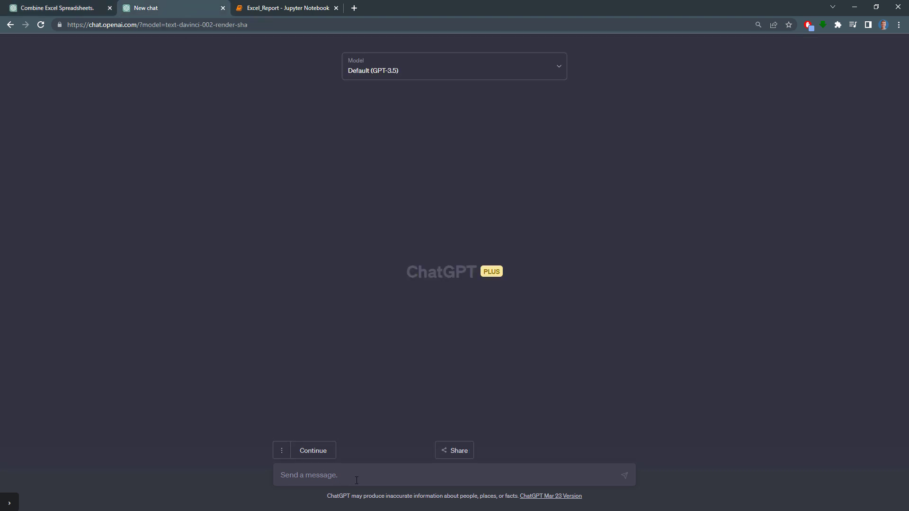
Ask ChatGPT to make the code more Pythonic, add functions, robustness and pathlib instead of os.
{"action": "type", "text": "Make the following code more P"}
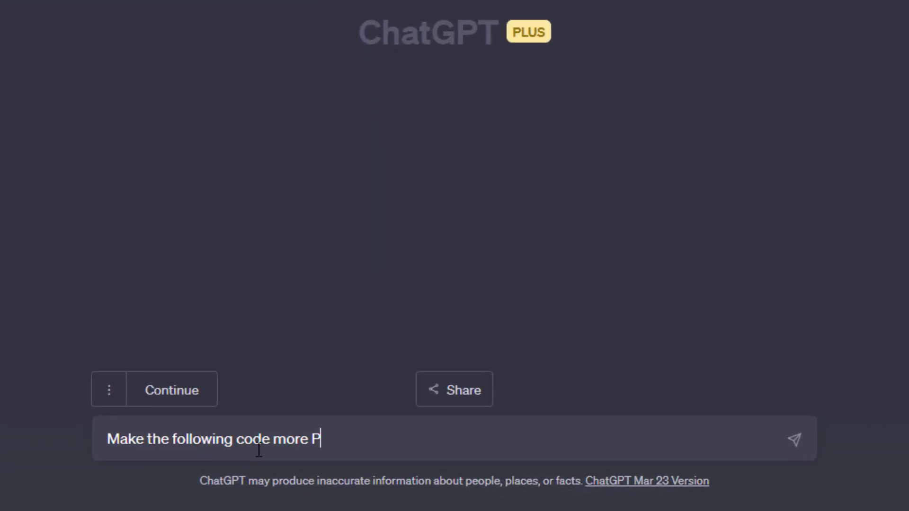
{"action": "type", "text": "ythonic, add functions, make it"}
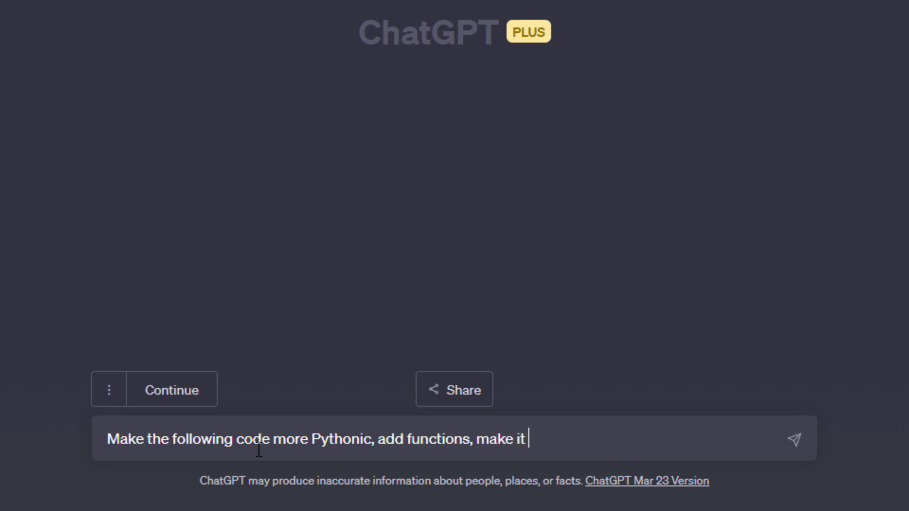
{"action": "type", "text": "more robust and use path"}
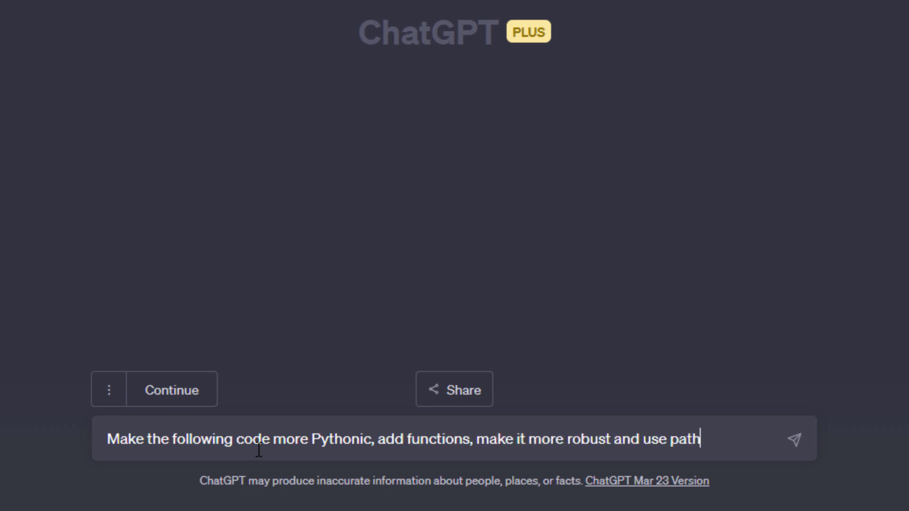
{"action": "type", "text": "lib instead of os"}
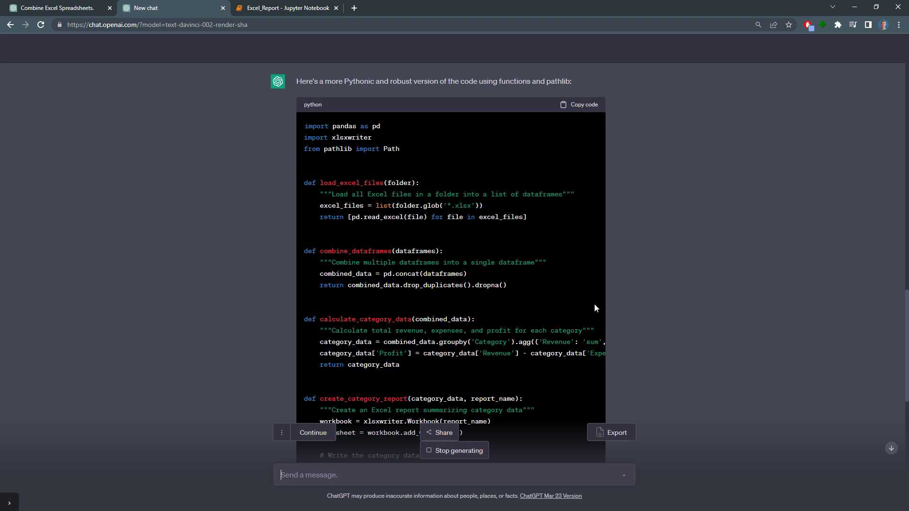
Review the refactored answer, copy its code and minimize the browser.
{"action": "scroll", "scroll_direction": "down", "scroll_amount": 3}
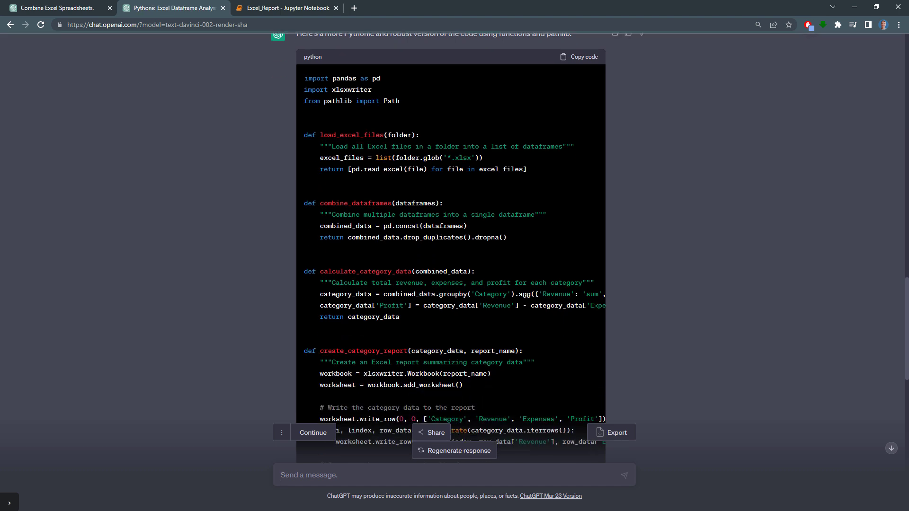
{"action": "scroll", "scroll_direction": "down", "scroll_amount": 3}
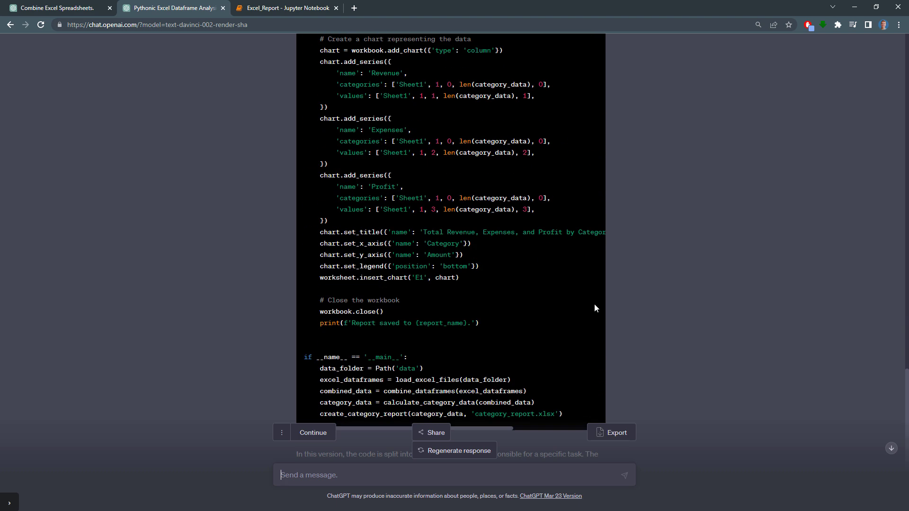
{"action": "scroll", "scroll_direction": "down", "scroll_amount": 3}
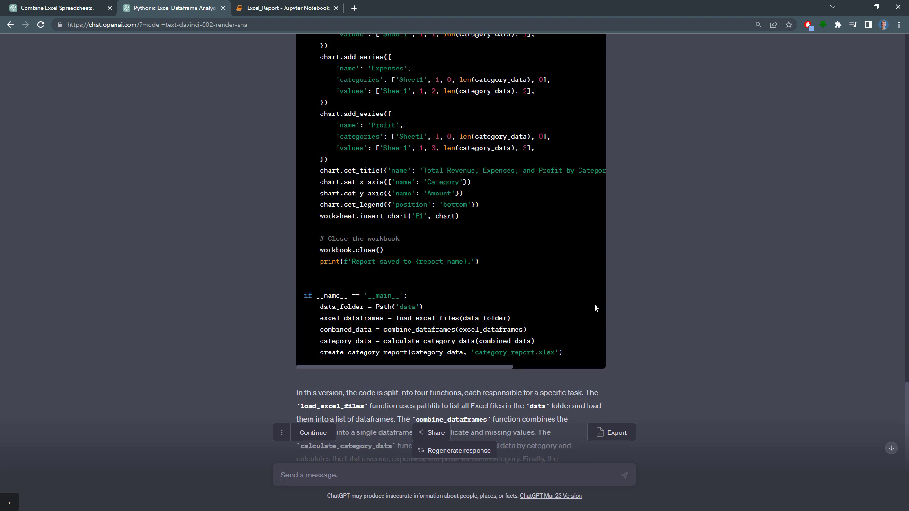
{"action": "scroll", "scroll_direction": "up", "scroll_amount": 3}
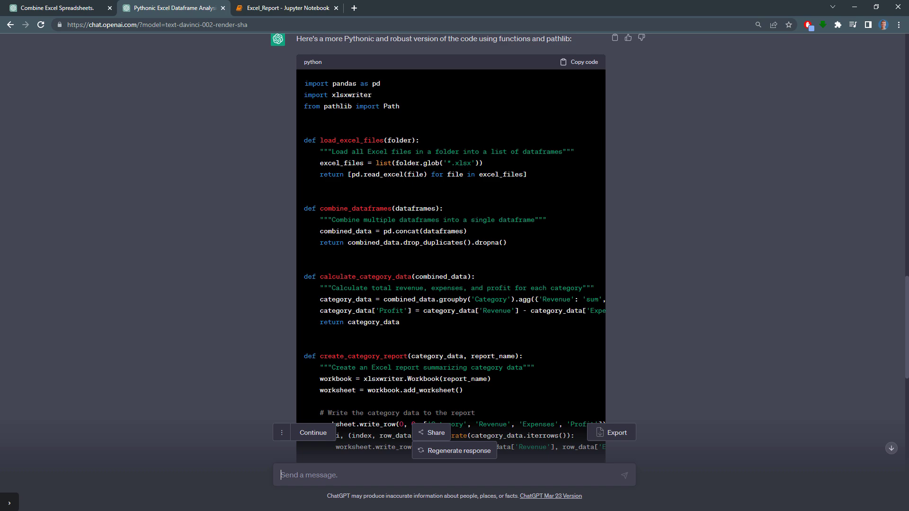
{"action": "left_click", "coordinate": [578, 62]}
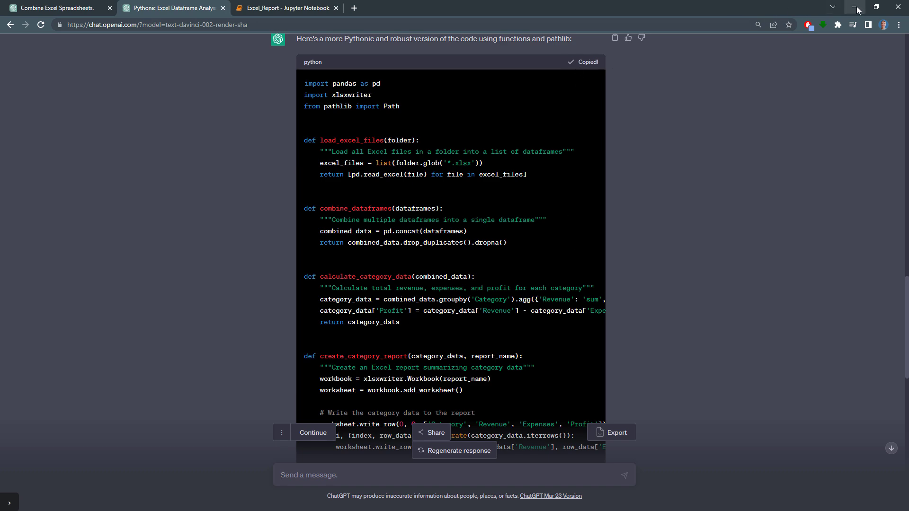
{"action": "left_click", "coordinate": [858, 6]}
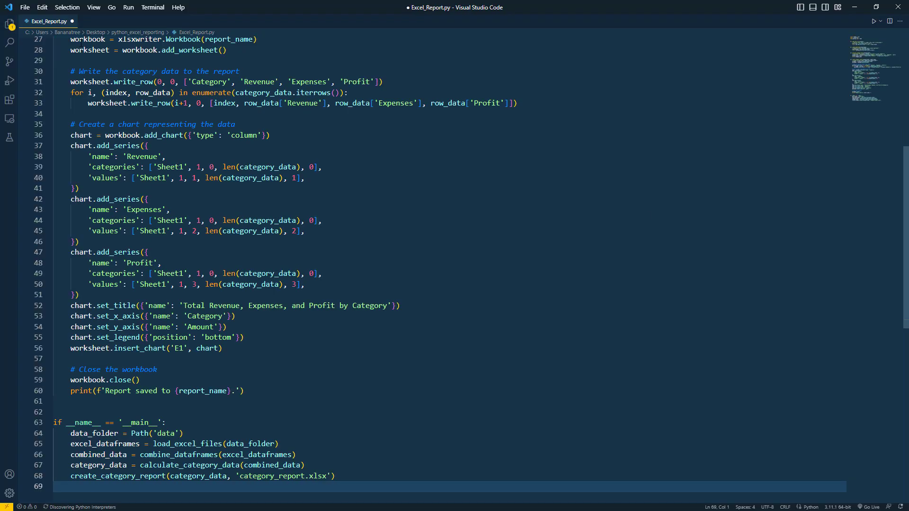
Run the refactored Excel_Report.py and check the generated category_report.xlsx, then close it.
{"action": "left_click", "coordinate": [873, 22]}
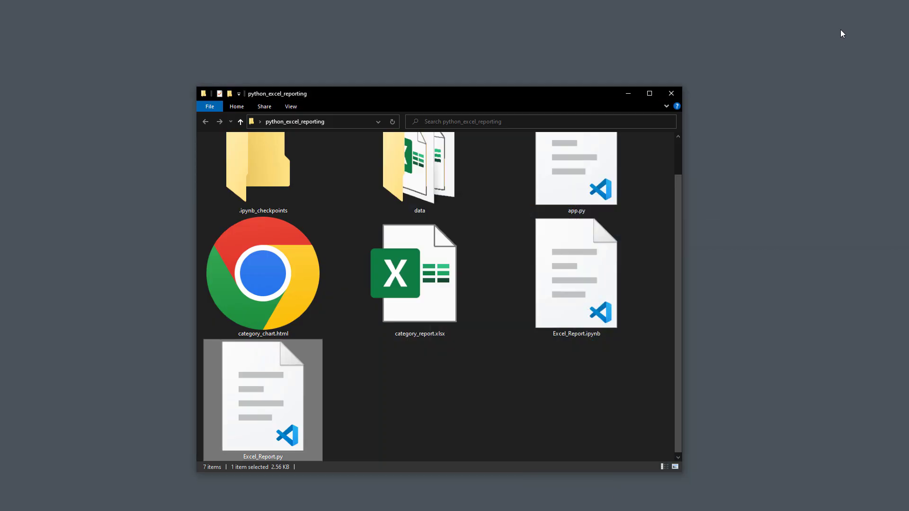
{"action": "double_click", "coordinate": [419, 272]}
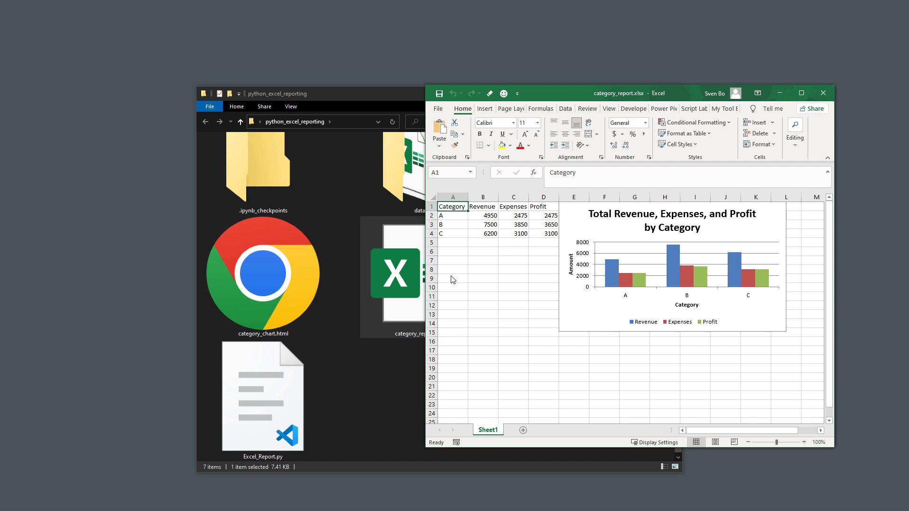
{"action": "mouse_move", "coordinate": [825, 94]}
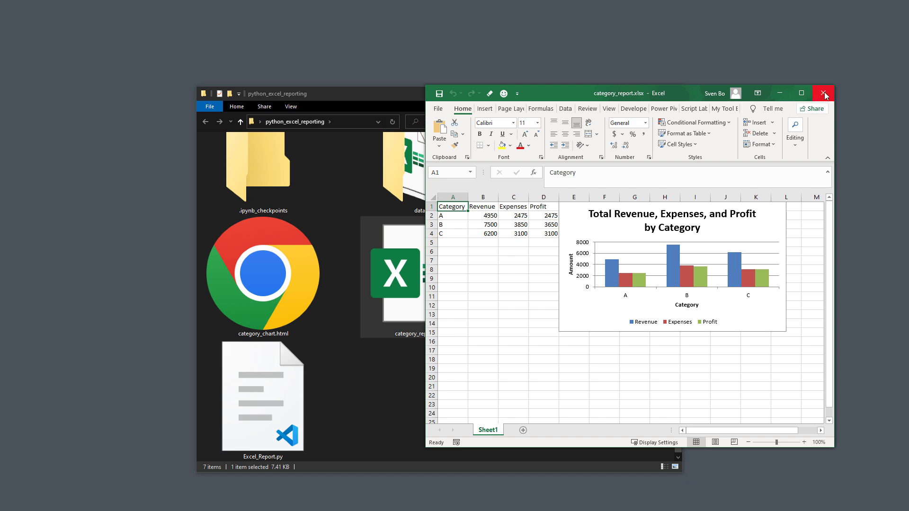
{"action": "left_click", "coordinate": [824, 93]}
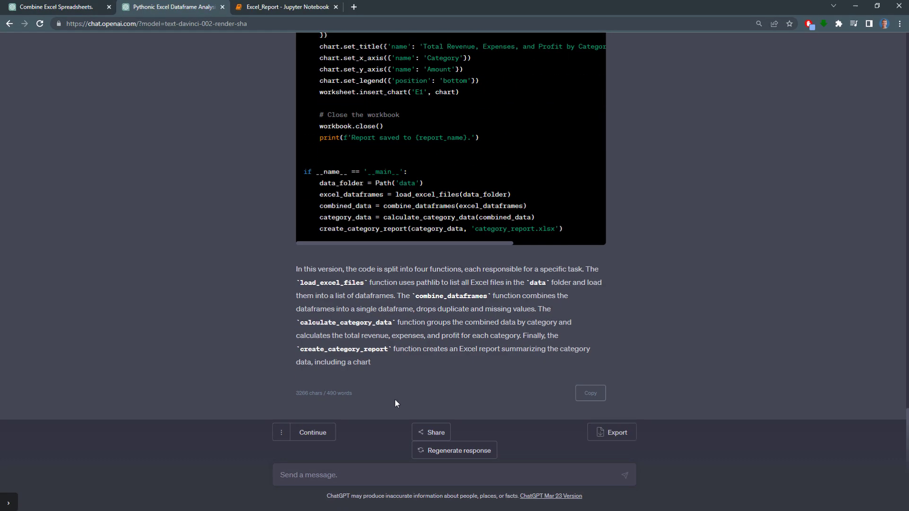
Ask ChatGPT whether the same task can be done without using Python.
{"action": "type", "text": "Instead of using Python, can I also do"}
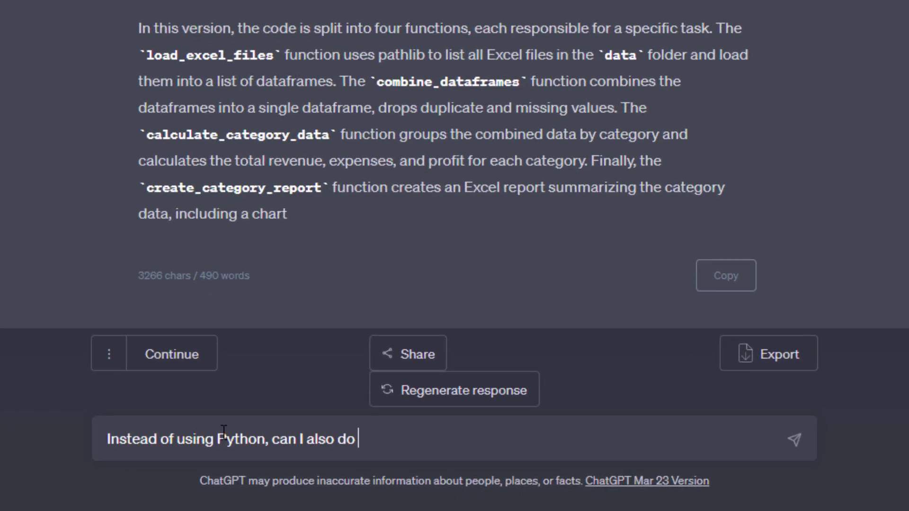
{"action": "key", "text": "Return"}
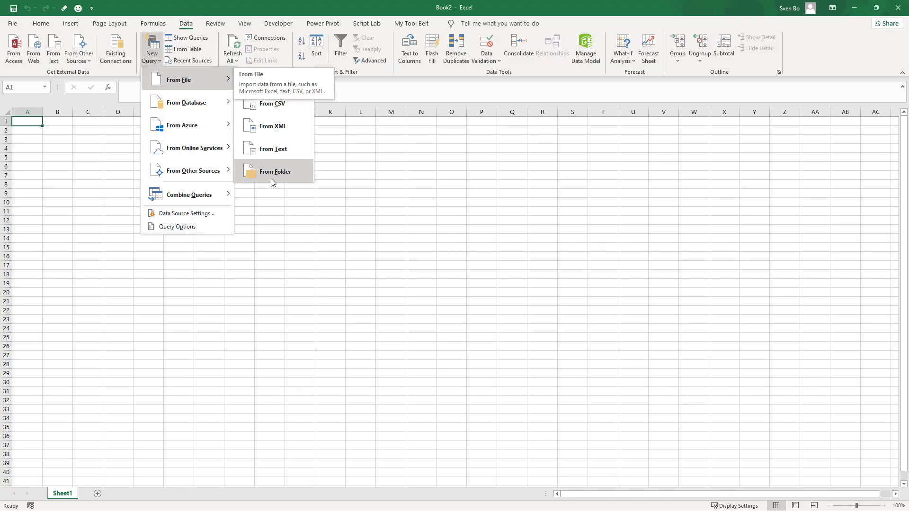
Import the data folder via a new query, combining Sheet1 from each file.
{"action": "left_click", "coordinate": [276, 171]}
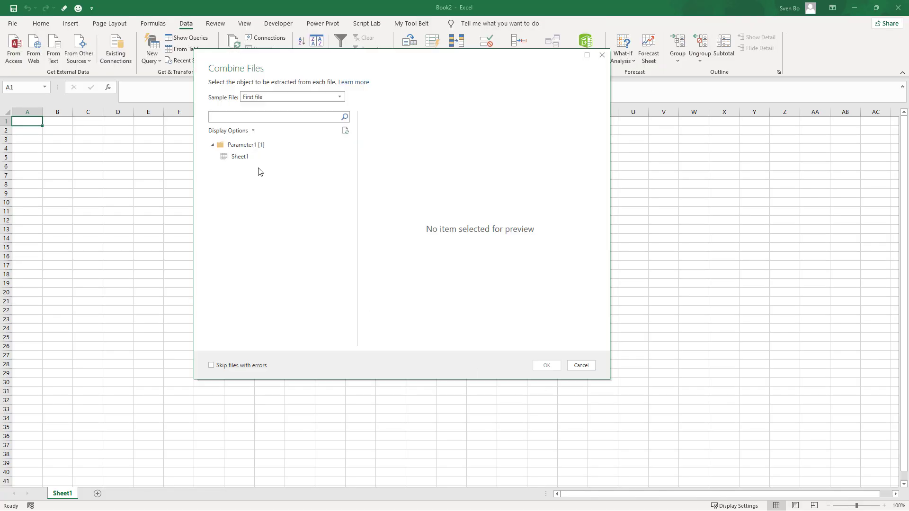
{"action": "left_click", "coordinate": [544, 364]}
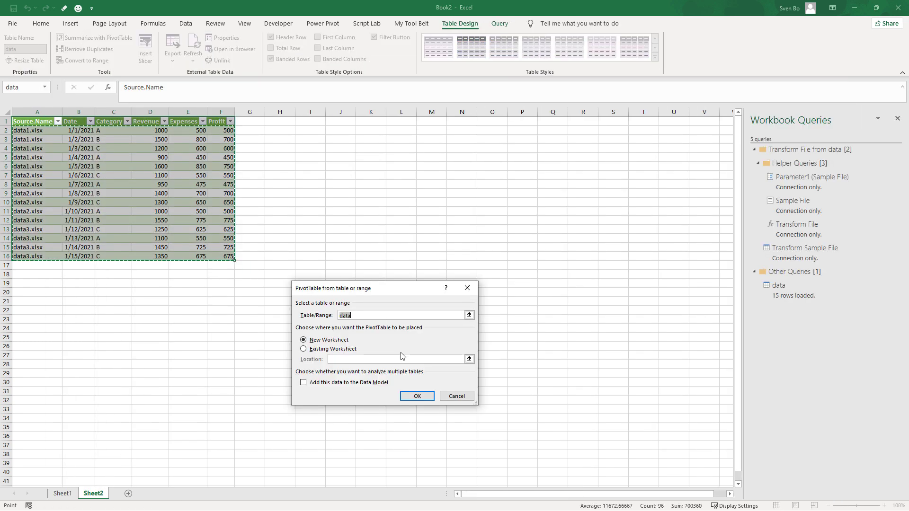
Summarise the combined table in a PivotTable and chart it as clustered columns.
{"action": "left_click", "coordinate": [416, 396]}
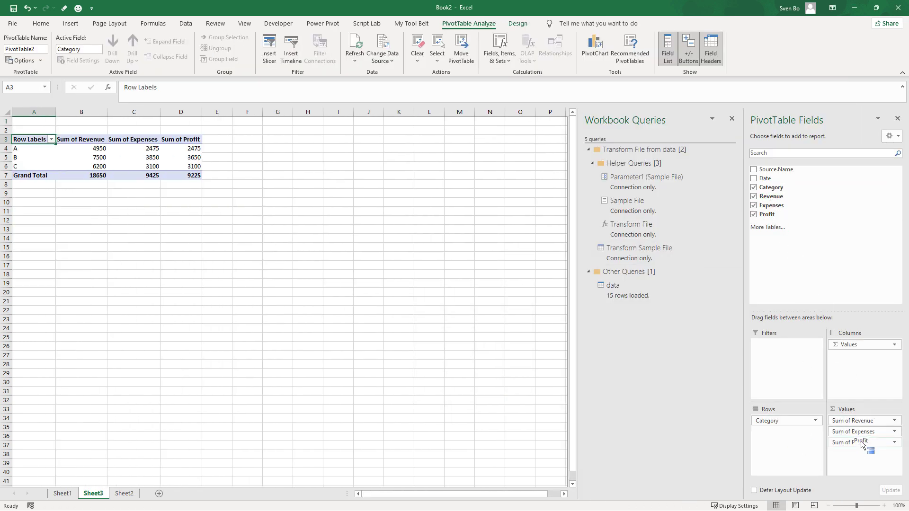
{"action": "left_click", "coordinate": [594, 49]}
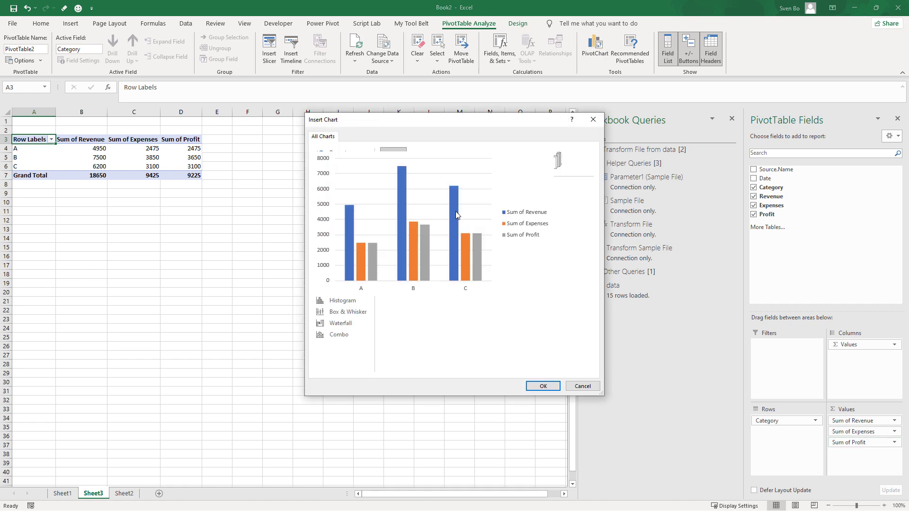
{"action": "left_click", "coordinate": [541, 387]}
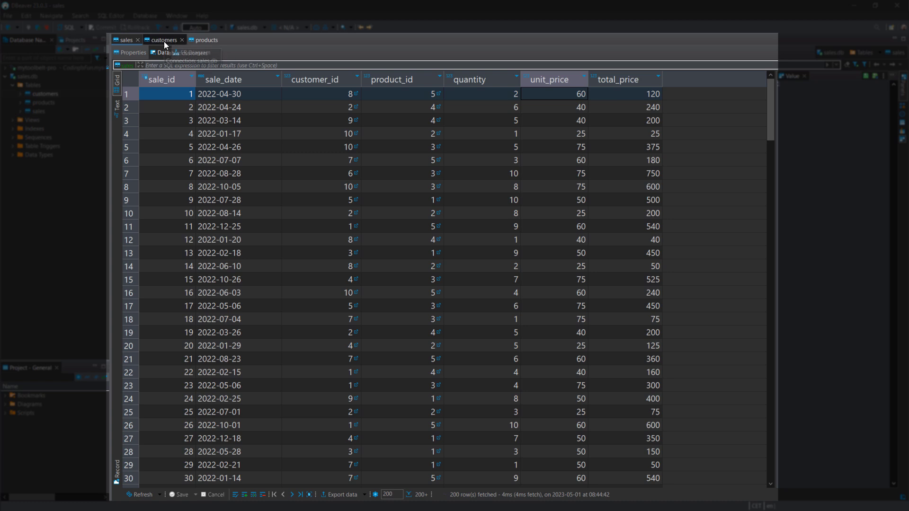
View the customers and products tables of the sales database.
{"action": "left_click", "coordinate": [163, 39]}
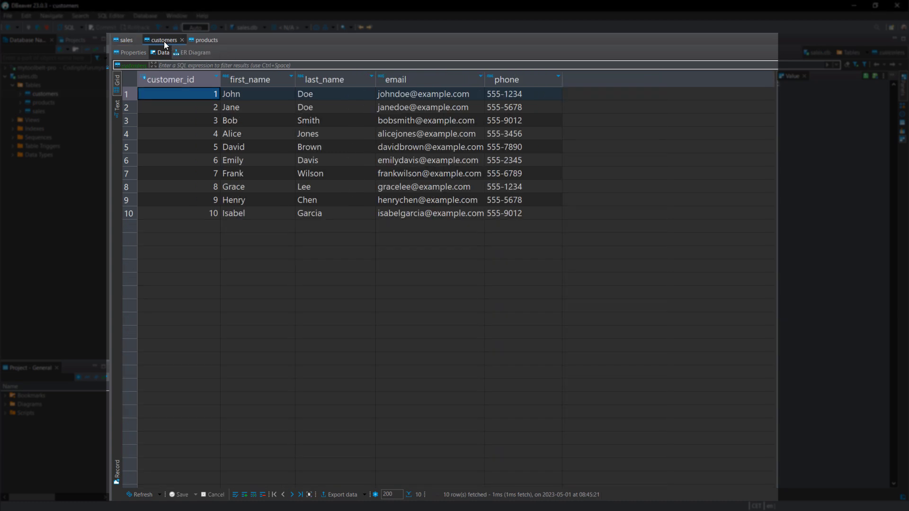
{"action": "left_click", "coordinate": [206, 40]}
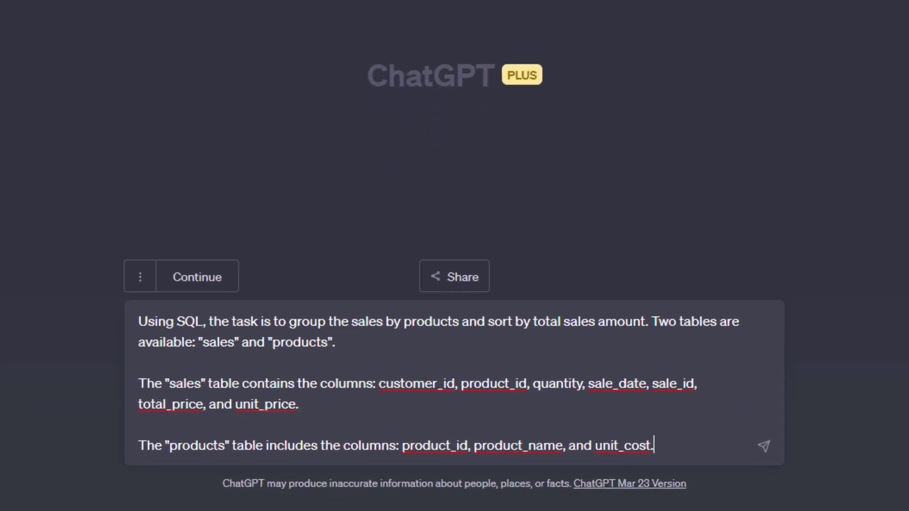
Draft the SQL prompt describing the sales and products tables' columns.
{"action": "scroll", "scroll_direction": "up", "scroll_amount": 3}
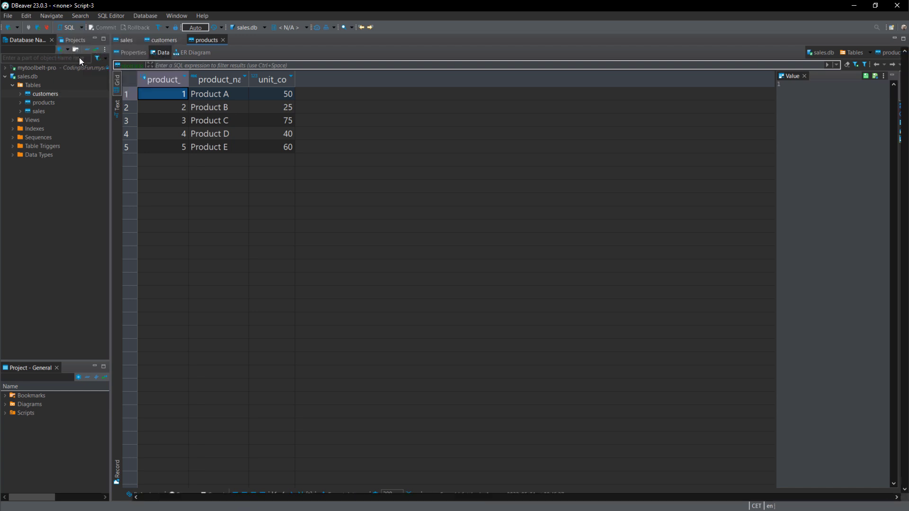
Run the ChatGPT query summing total price per product name in a new SQL script on sales.db.
{"action": "left_click", "coordinate": [261, 39]}
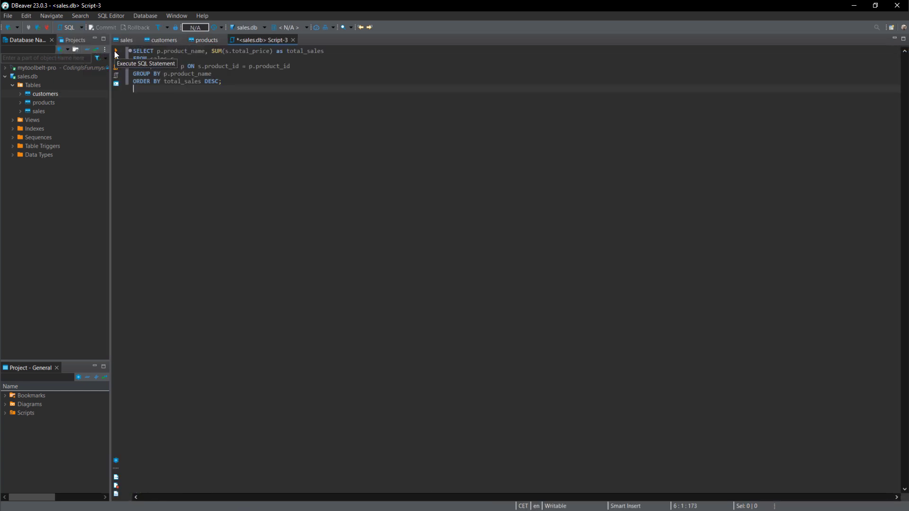
{"action": "left_click", "coordinate": [114, 50]}
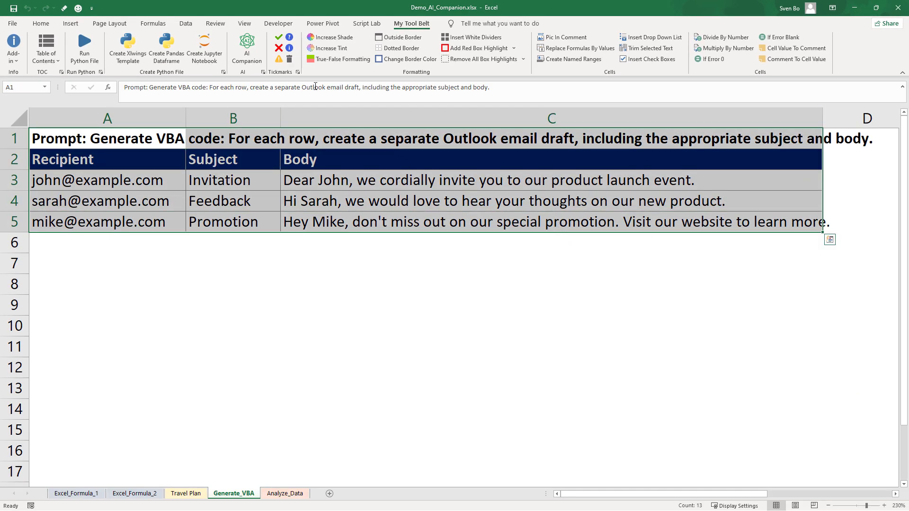
Generate Outlook-draft VBA with AI Companion into a new AI_Output sheet and acknowledge completion.
{"action": "left_click", "coordinate": [246, 48]}
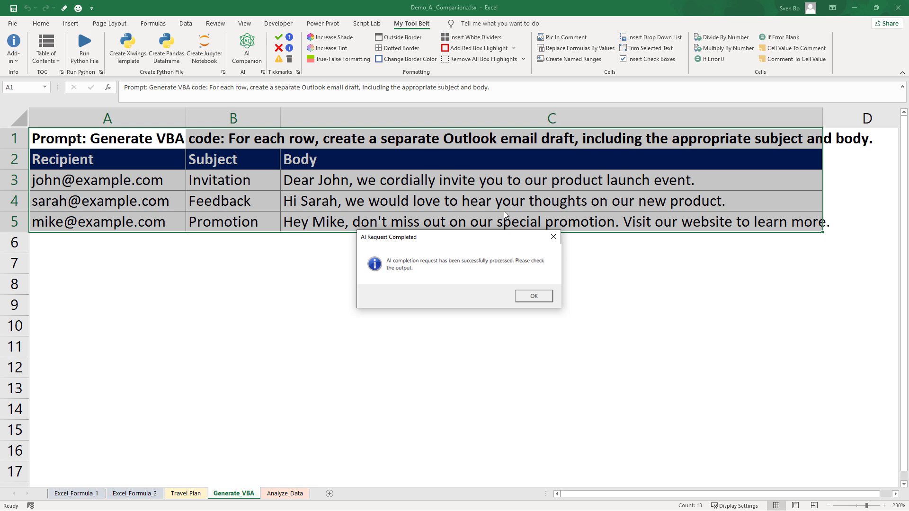
{"action": "left_click", "coordinate": [532, 296]}
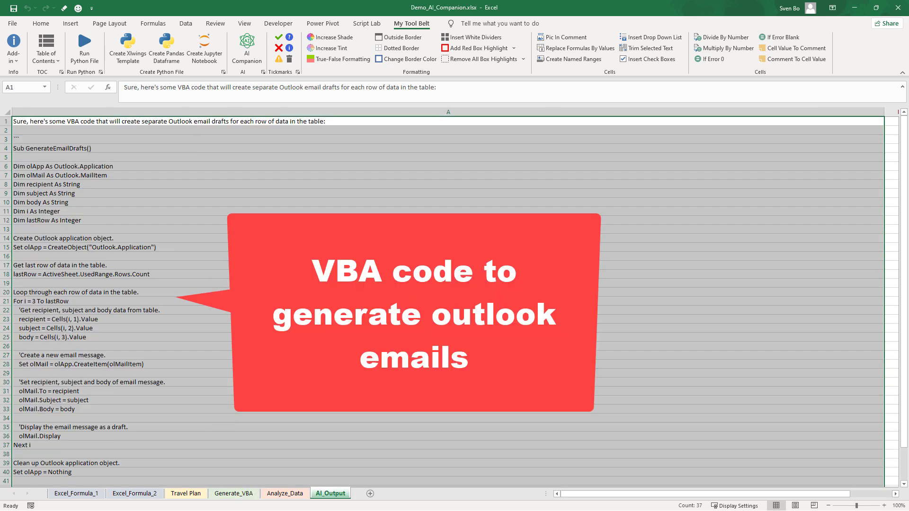